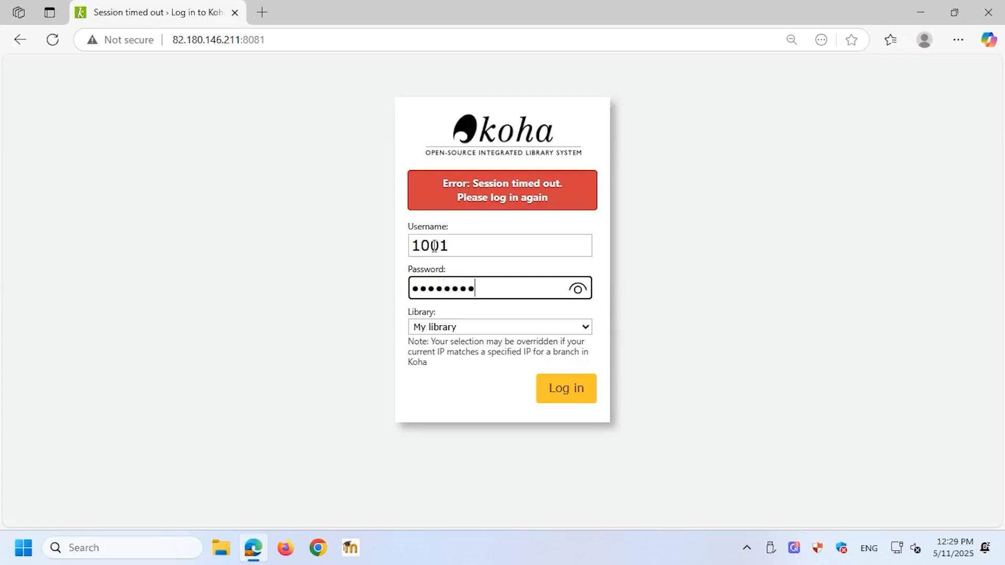
- Sign back into Koha after the session timeout and head to Cataloging
{"action": "left_click", "coordinate": [565, 388]}
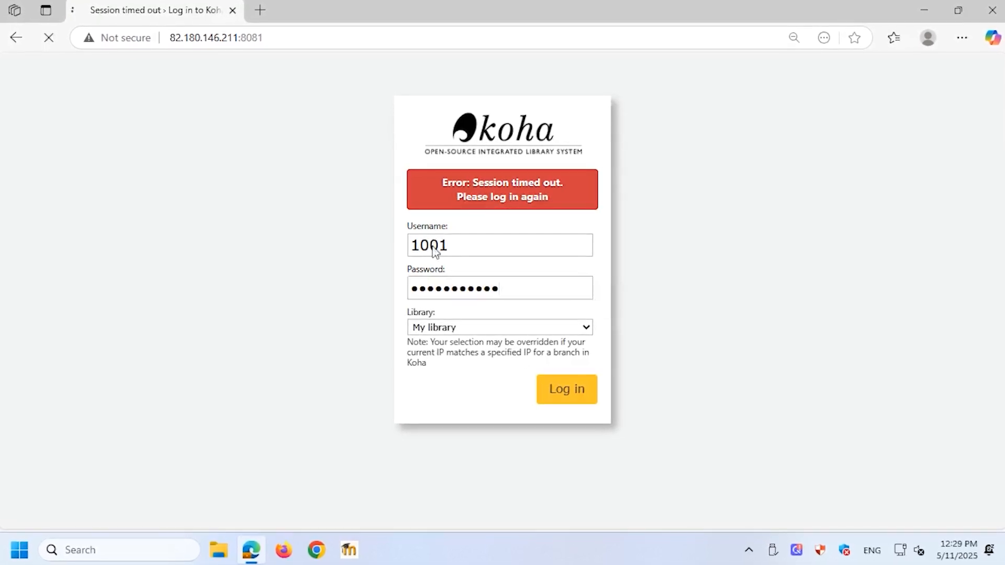
{"action": "left_click", "coordinate": [566, 390]}
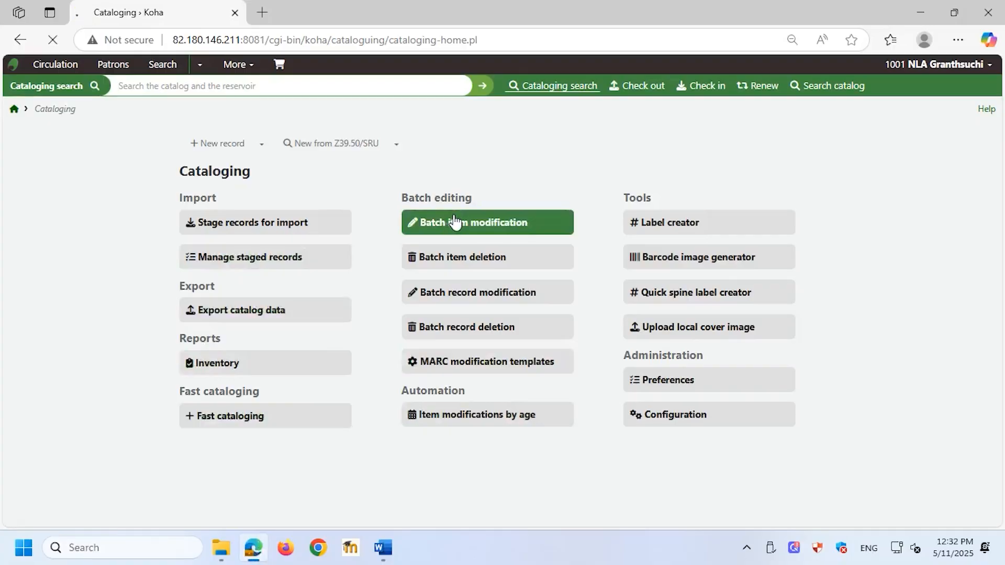
{"action": "left_click", "coordinate": [488, 221]}
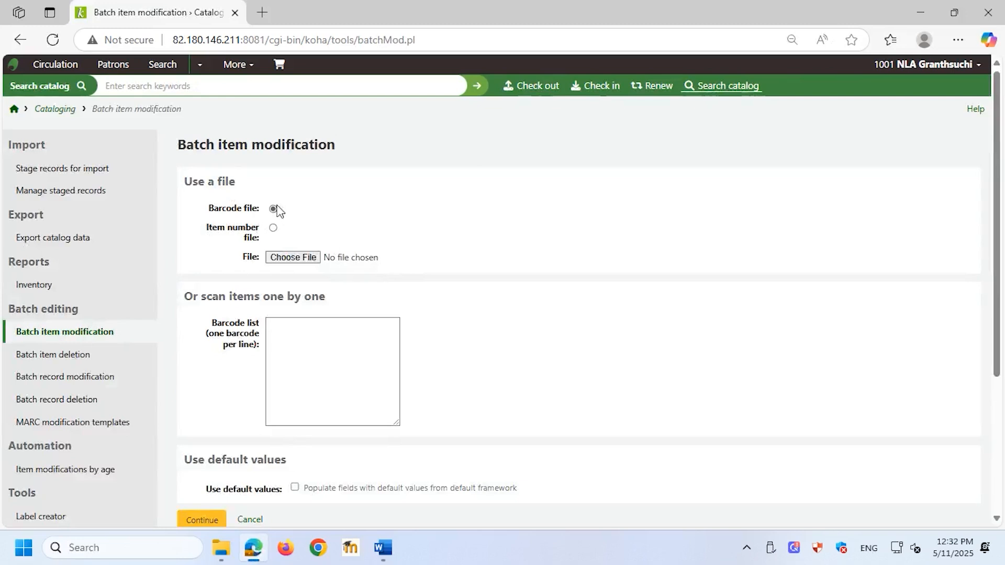
{"action": "left_click", "coordinate": [272, 208]}
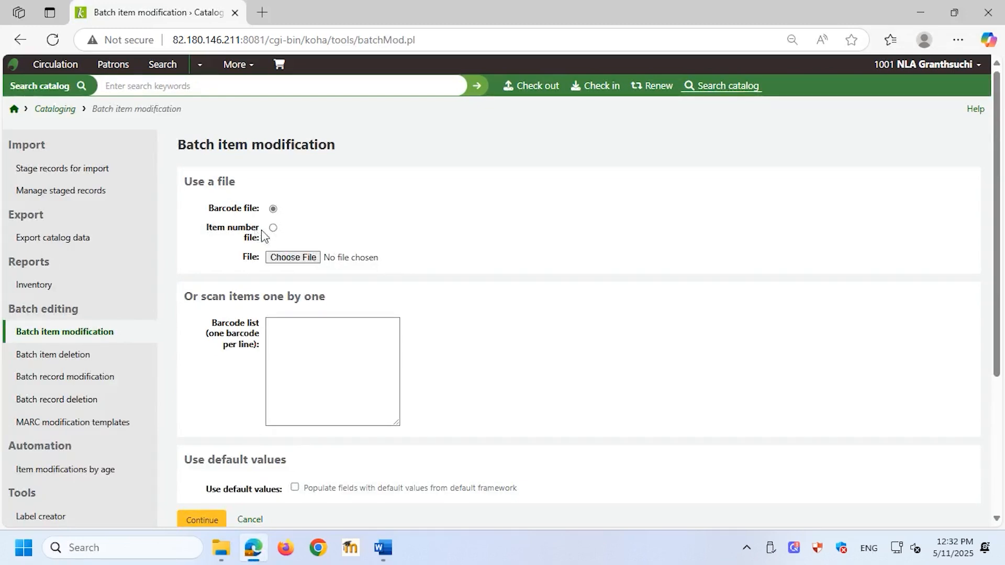
{"action": "mouse_move", "coordinate": [302, 274]}
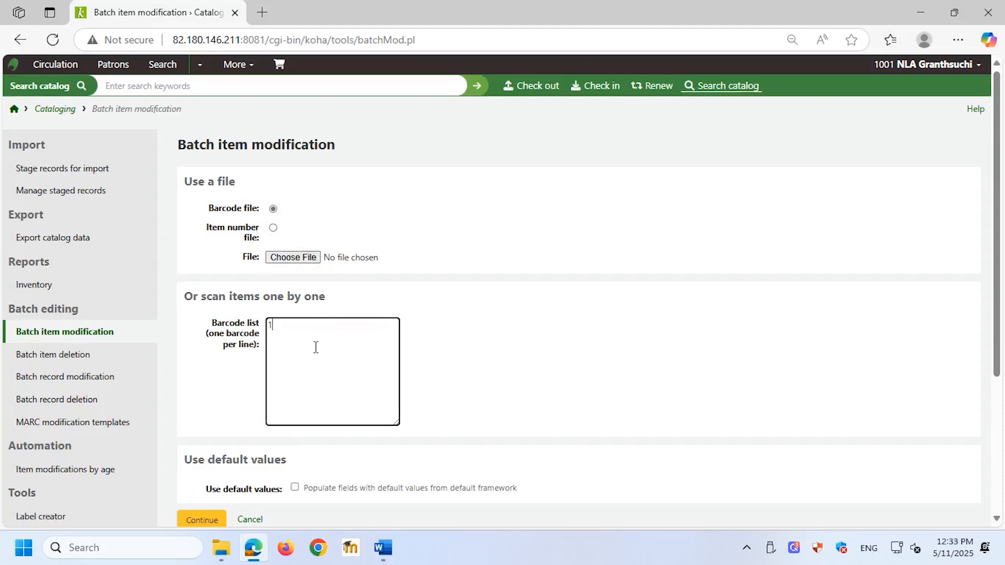
{"action": "type", "text": "1001"}
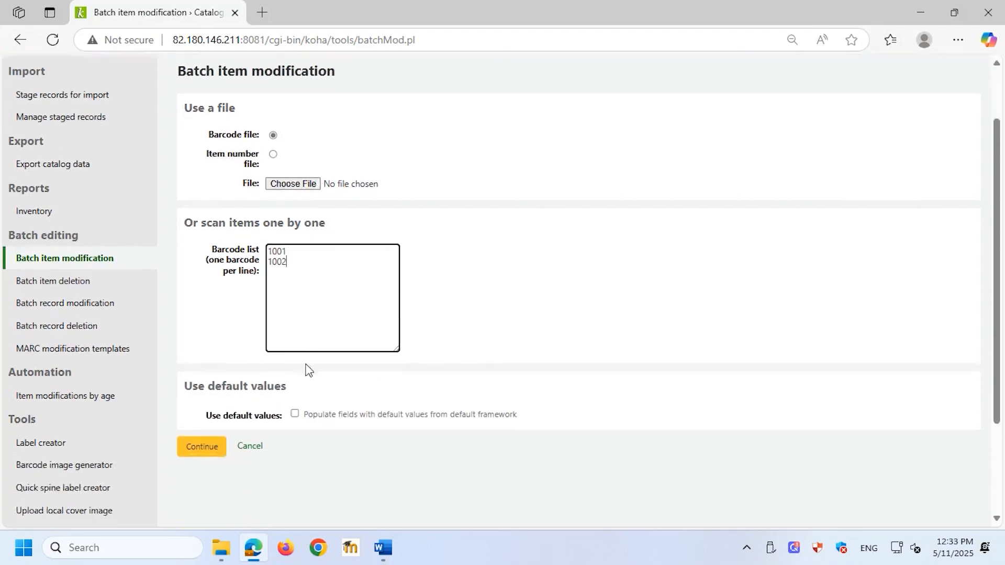
{"action": "left_click", "coordinate": [201, 446]}
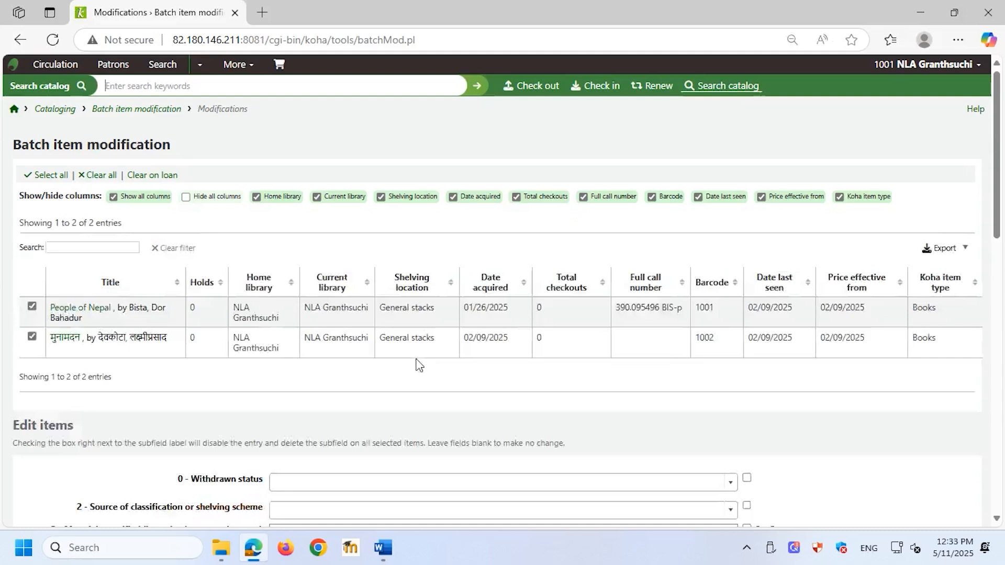
{"action": "scroll", "scroll_direction": "down", "scroll_amount": 3}
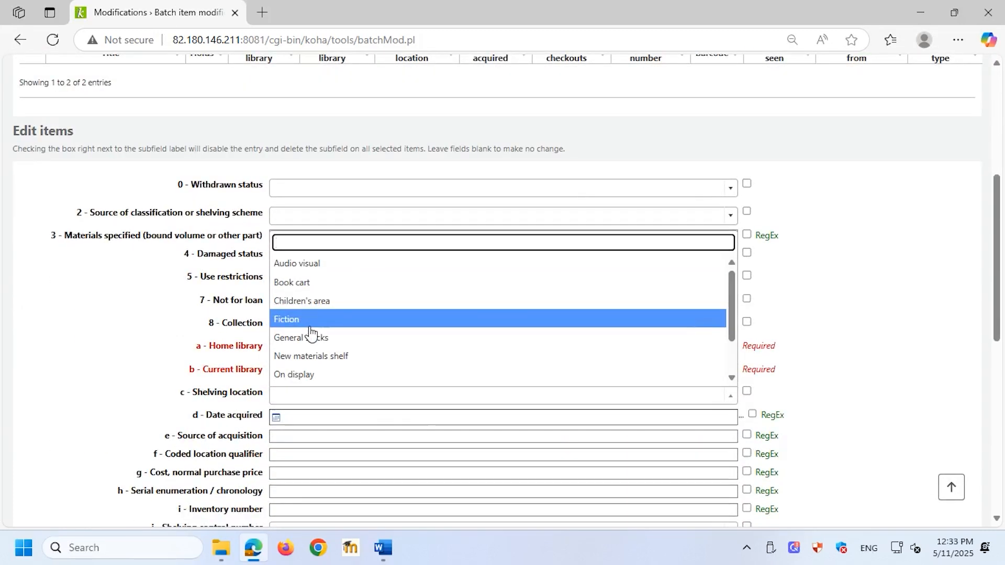
{"action": "scroll", "scroll_direction": "down", "scroll_amount": 3}
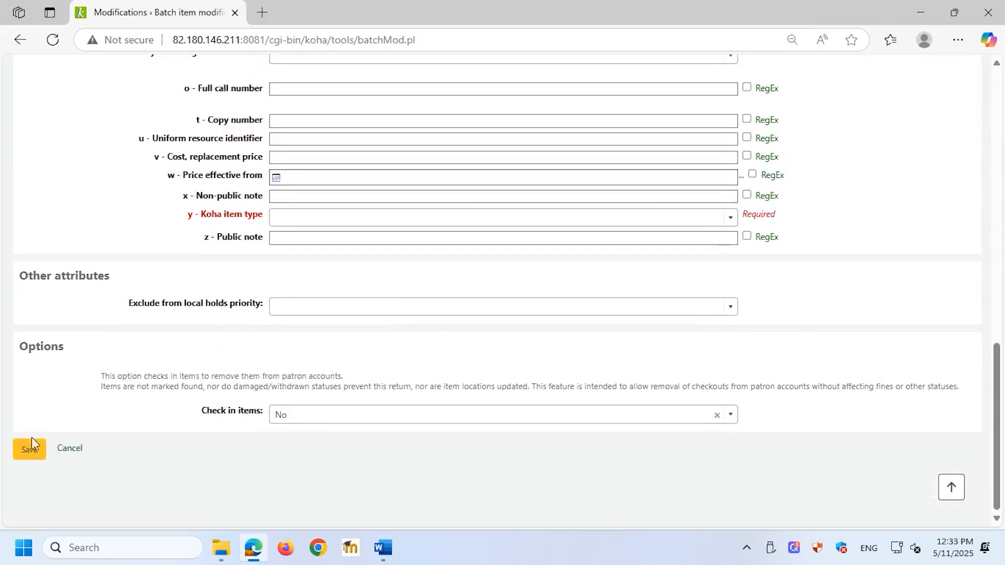
{"action": "left_click", "coordinate": [30, 448]}
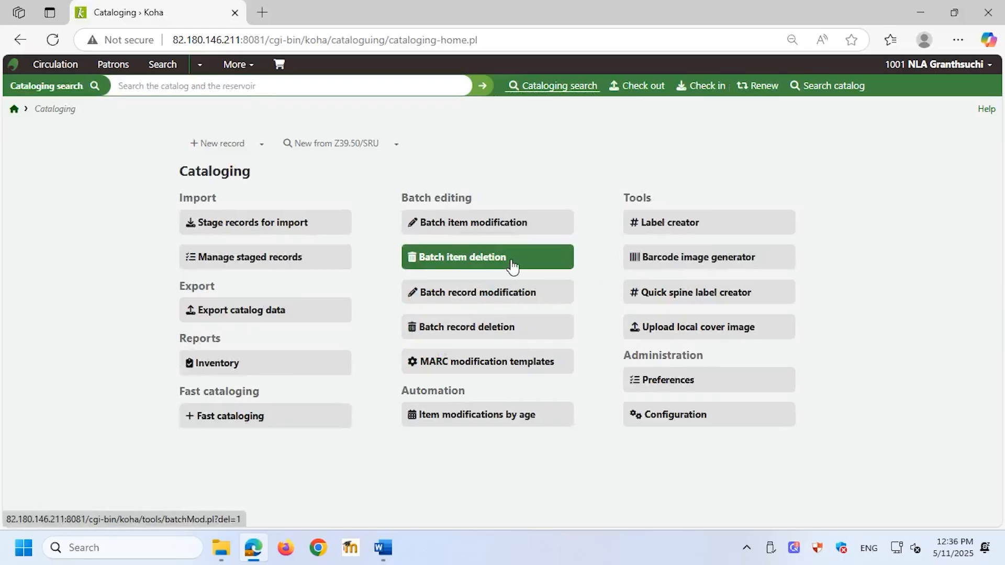
- Submit barcodes 1001 and 1002 in Batch item deletion
{"action": "left_click", "coordinate": [487, 258]}
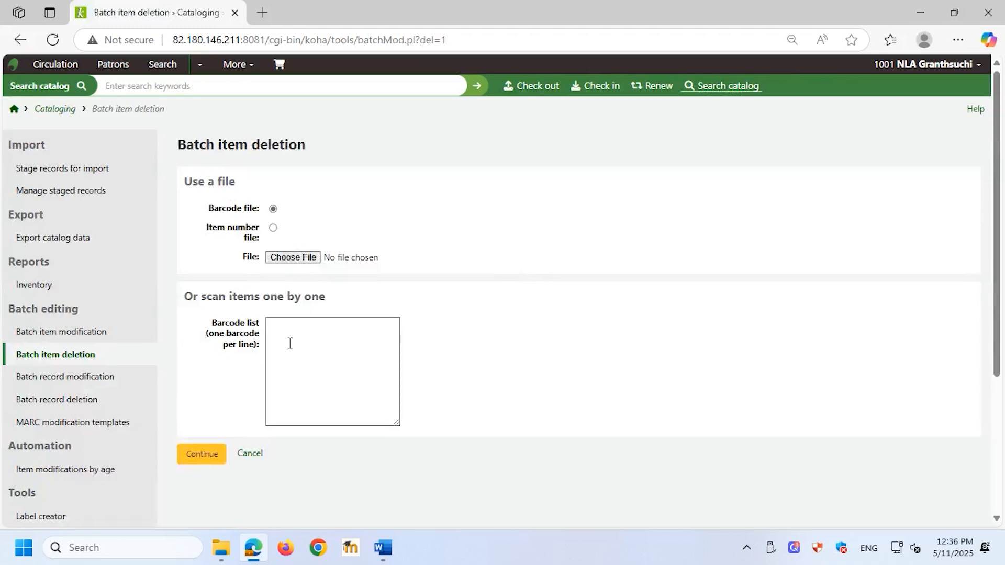
{"action": "type", "text": "1001"}
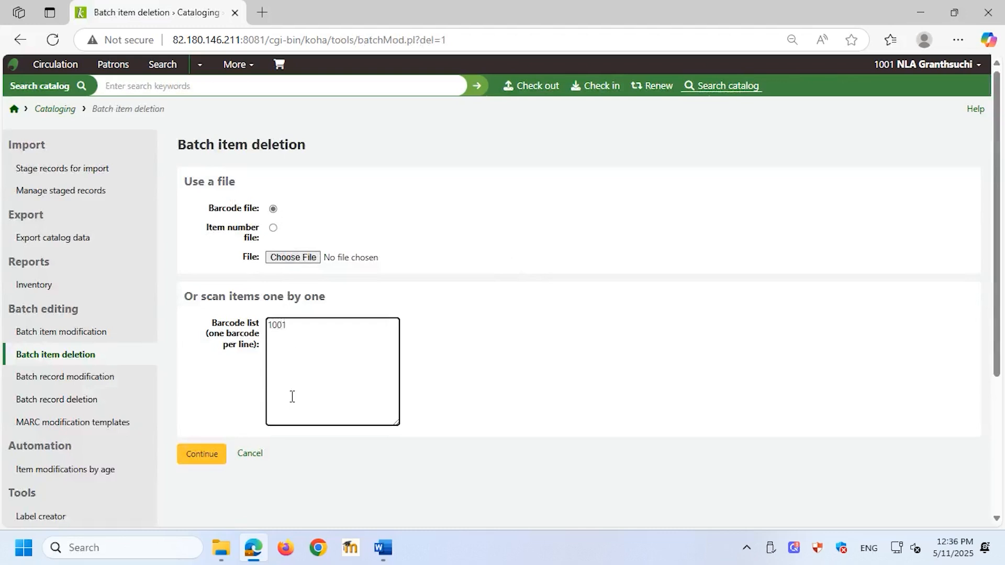
{"action": "type", "text": "1002"}
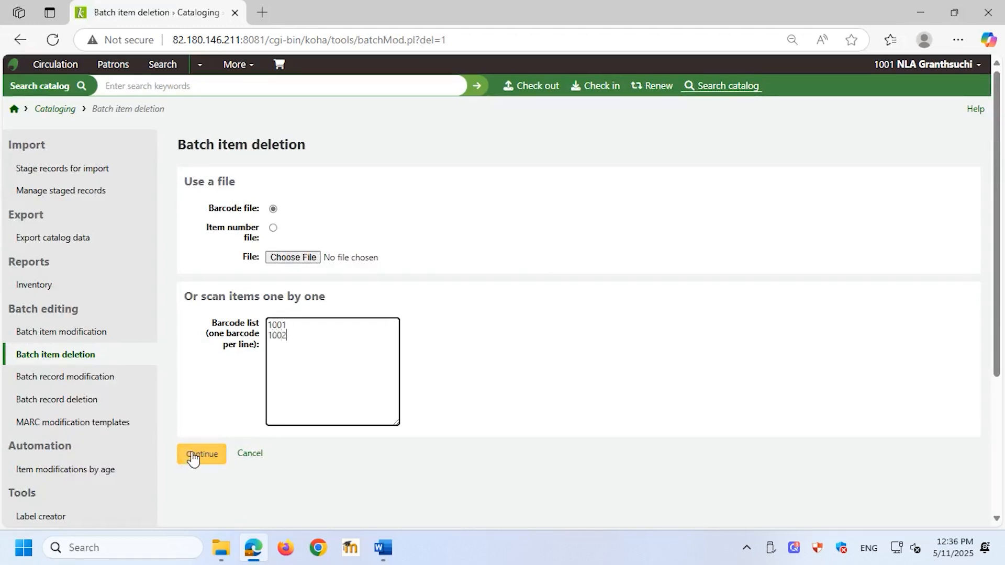
{"action": "left_click", "coordinate": [201, 454]}
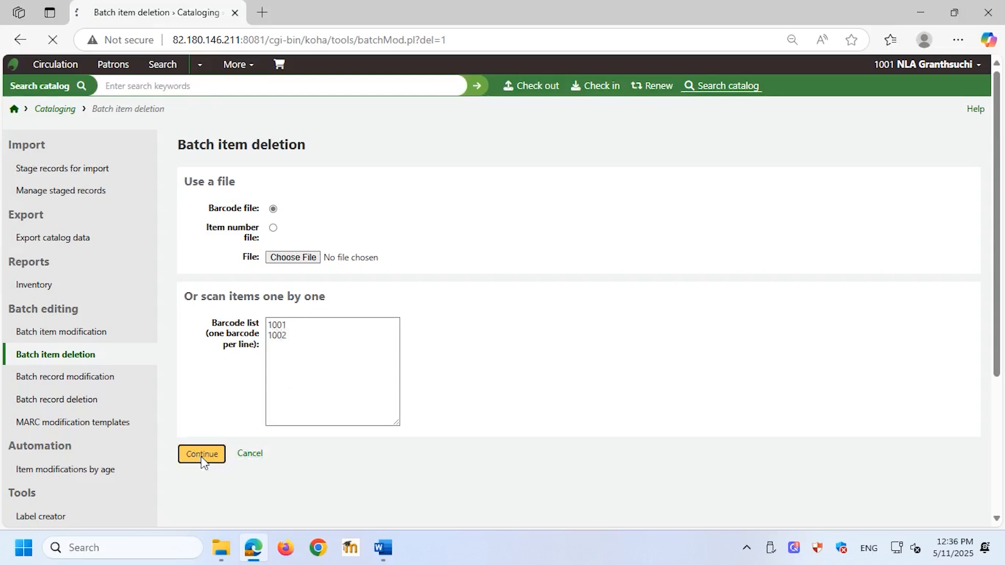
{"action": "left_click", "coordinate": [201, 453]}
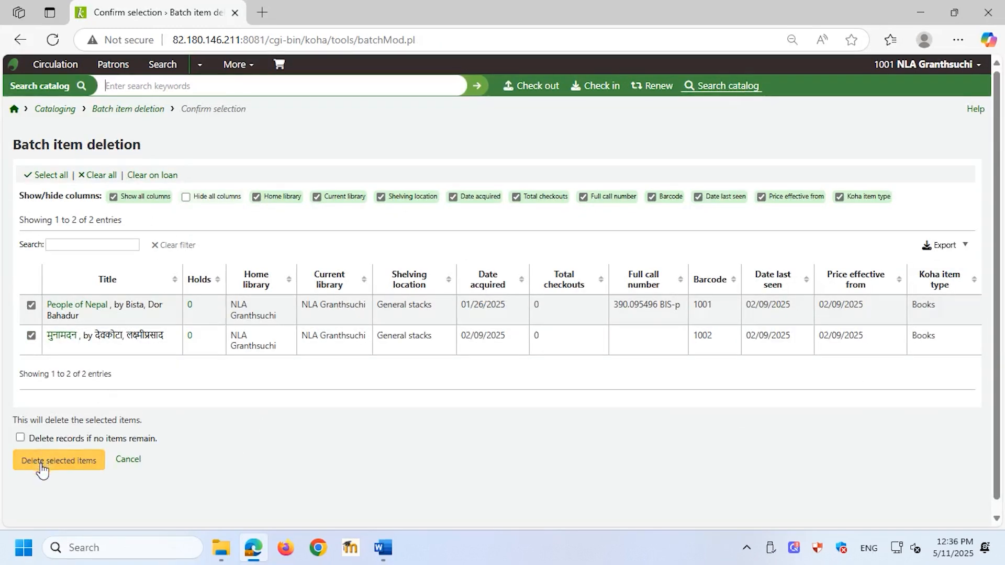
- Enable 'Delete records if no items remain' and delete the two selected items
{"action": "left_click", "coordinate": [20, 439]}
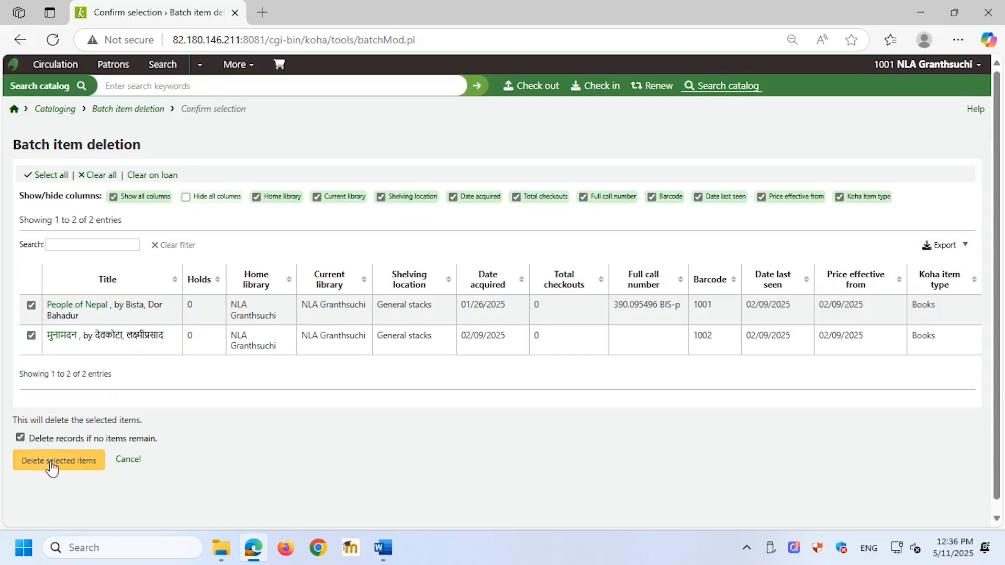
{"action": "left_click", "coordinate": [58, 475]}
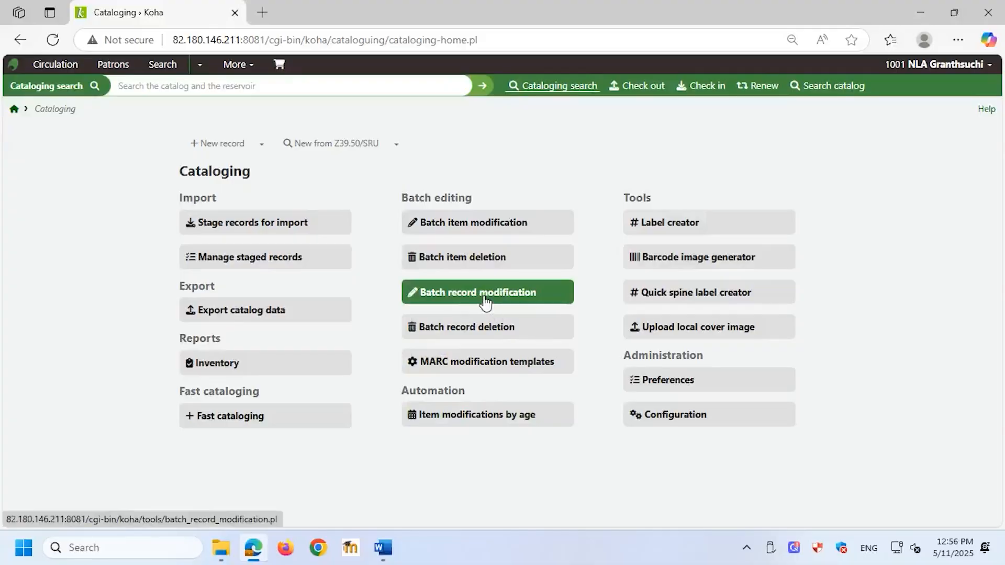
- Run Batch record modification on records 3 and 4 with the MARC 260 to 264 template
{"action": "left_click", "coordinate": [487, 292]}
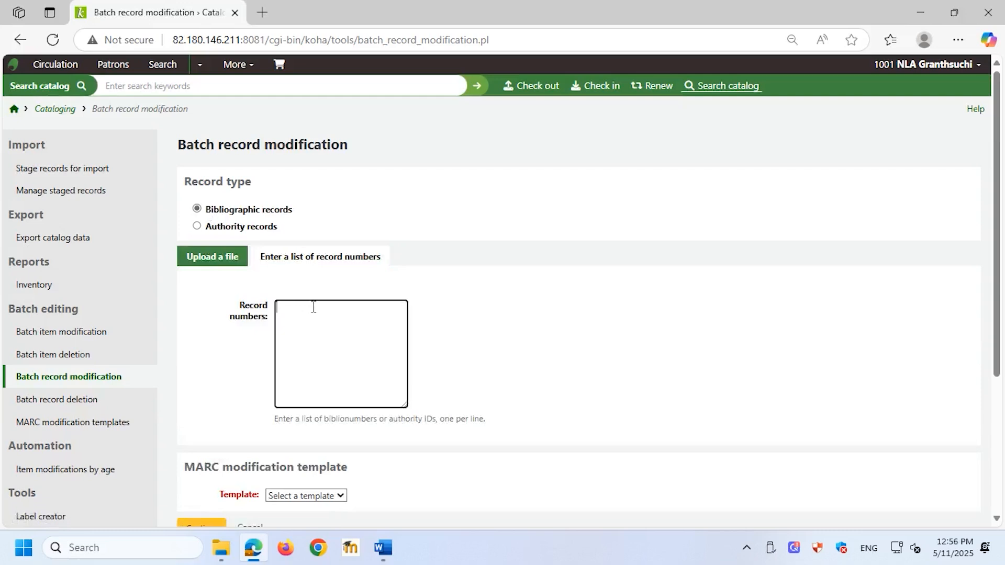
{"action": "type", "text": "3"}
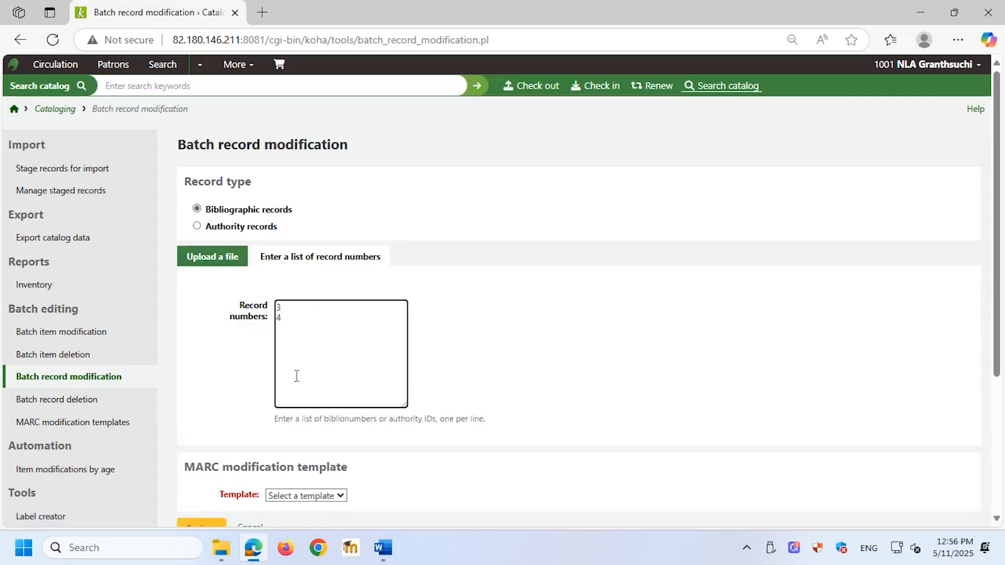
{"action": "scroll", "scroll_direction": "down", "scroll_amount": 3}
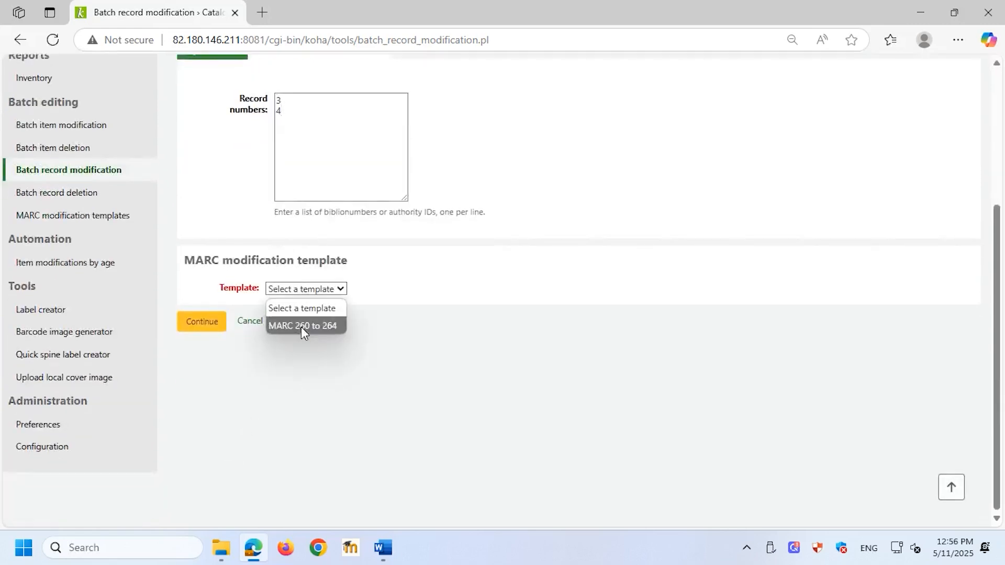
{"action": "mouse_move", "coordinate": [302, 339]}
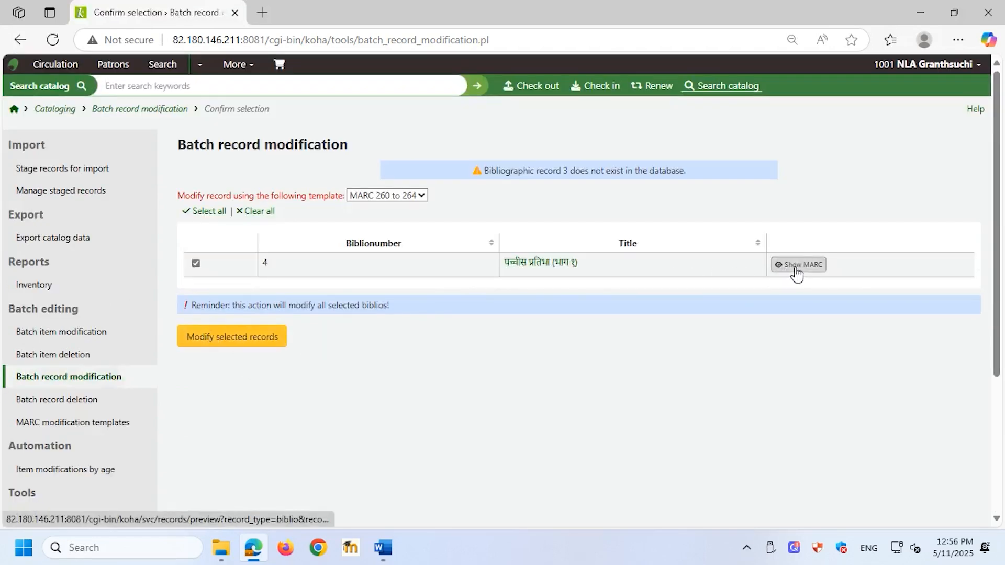
{"action": "left_click", "coordinate": [233, 337]}
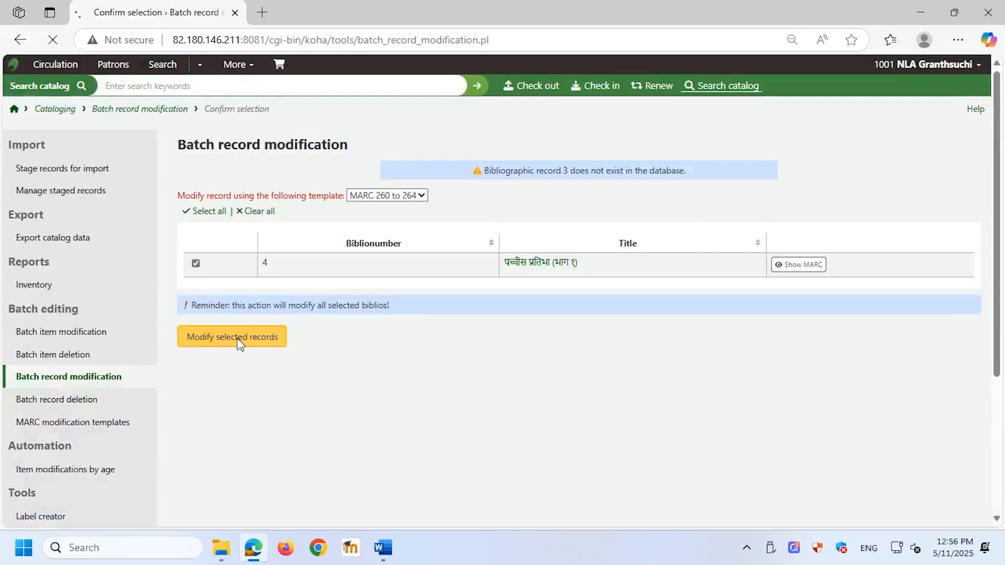
{"action": "left_click", "coordinate": [232, 337]}
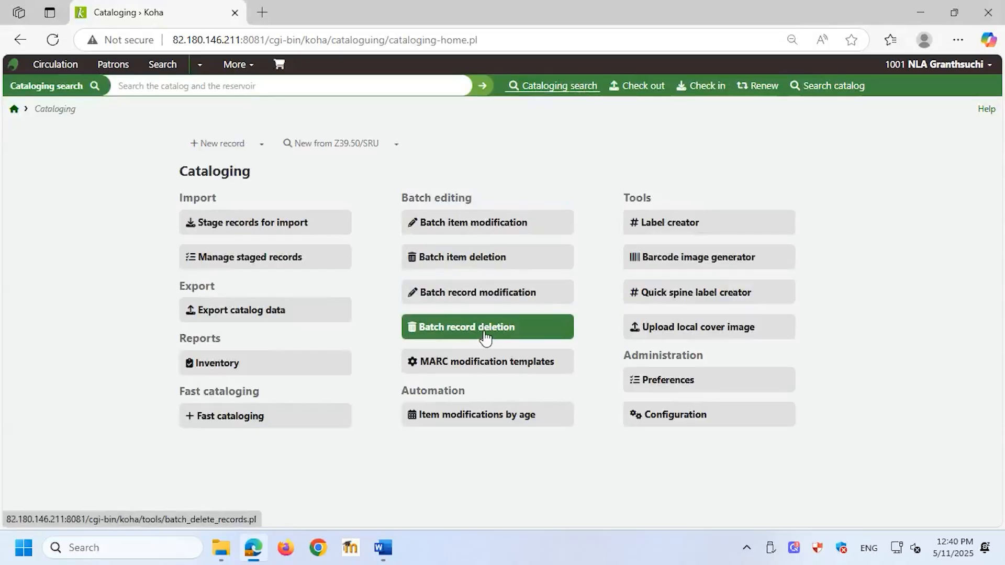
- Submit record number 3 via the 'Enter a list of record numbers' tab in Batch record deletion
{"action": "left_click", "coordinate": [485, 327]}
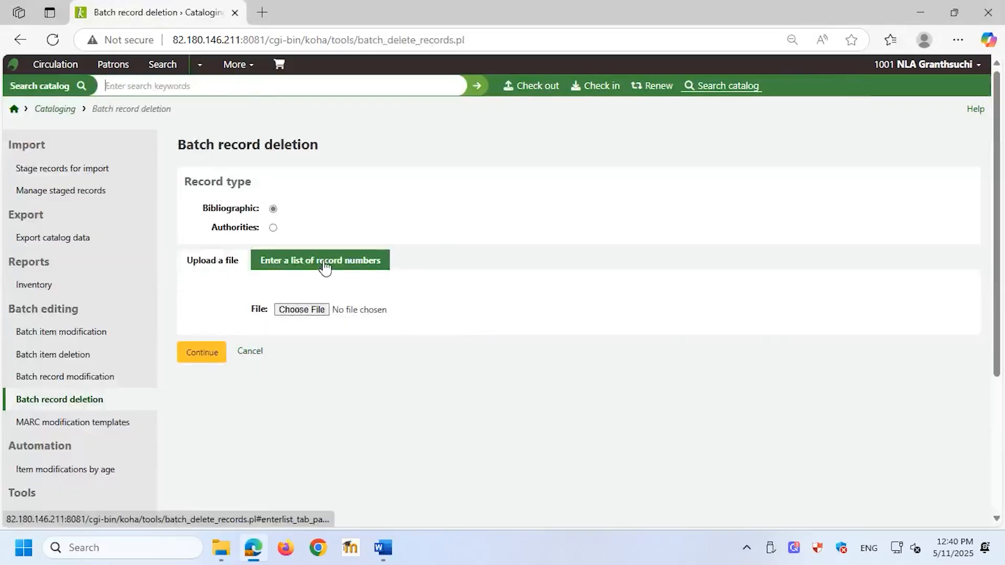
{"action": "left_click", "coordinate": [320, 259]}
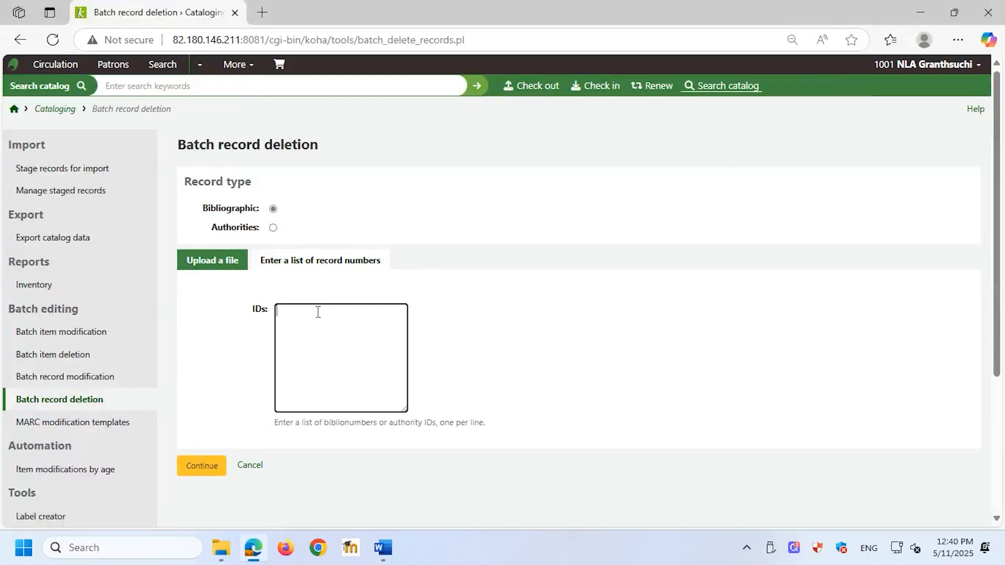
{"action": "type", "text": "1"}
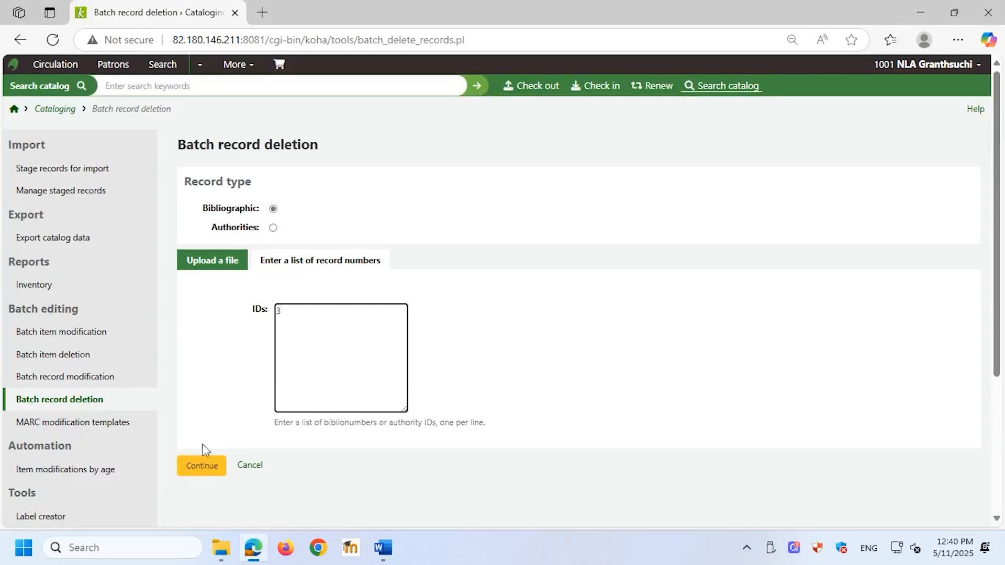
{"action": "left_click", "coordinate": [201, 464]}
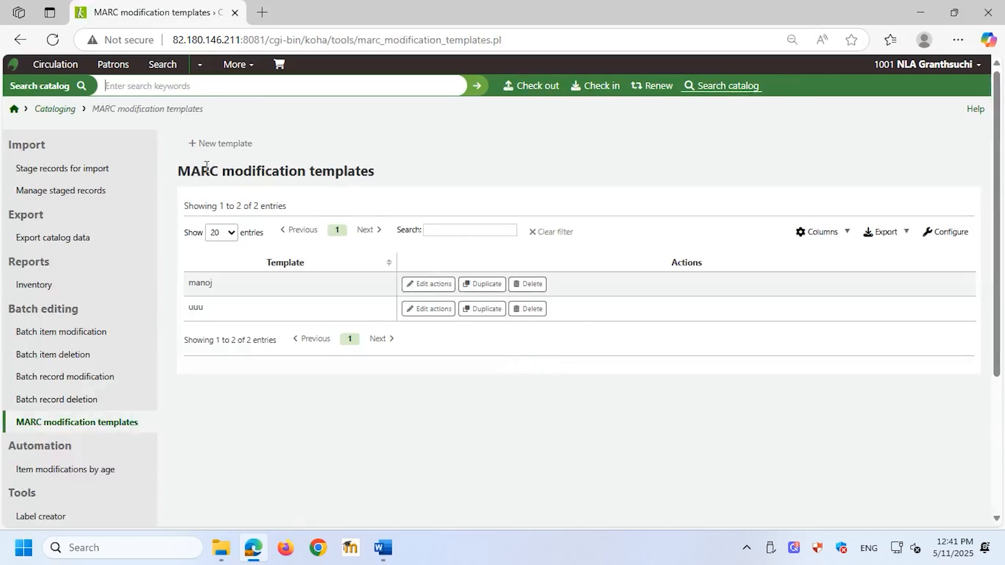
- Create a new MARC modification template named 'Marc 260' and begin its first action
{"action": "left_click", "coordinate": [220, 144]}
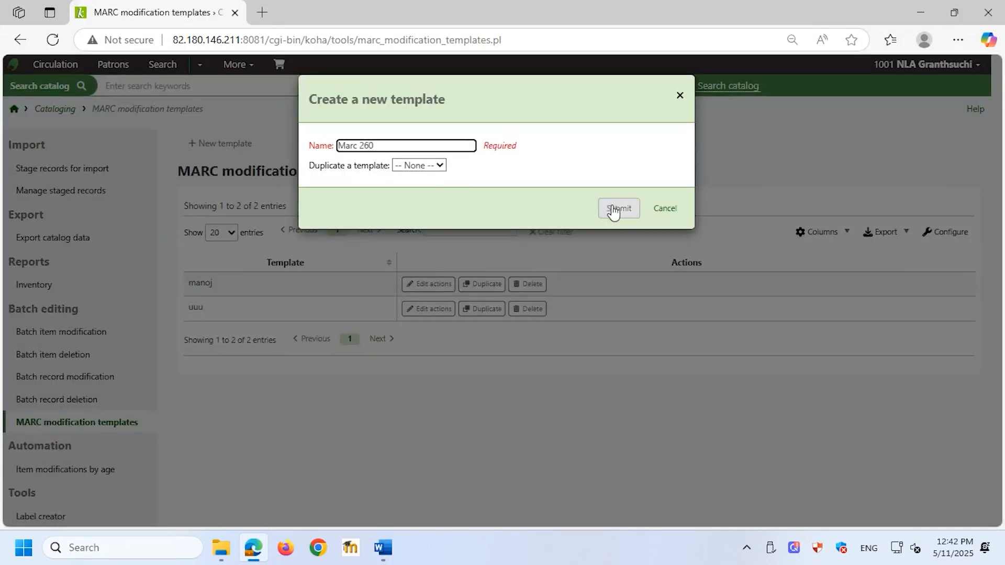
{"action": "left_click", "coordinate": [619, 209]}
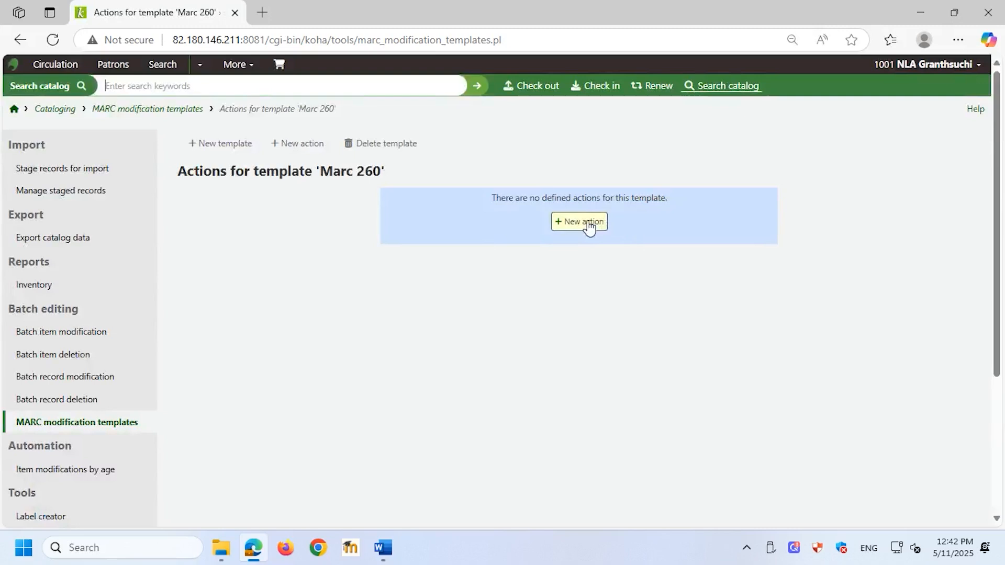
{"action": "left_click", "coordinate": [579, 222]}
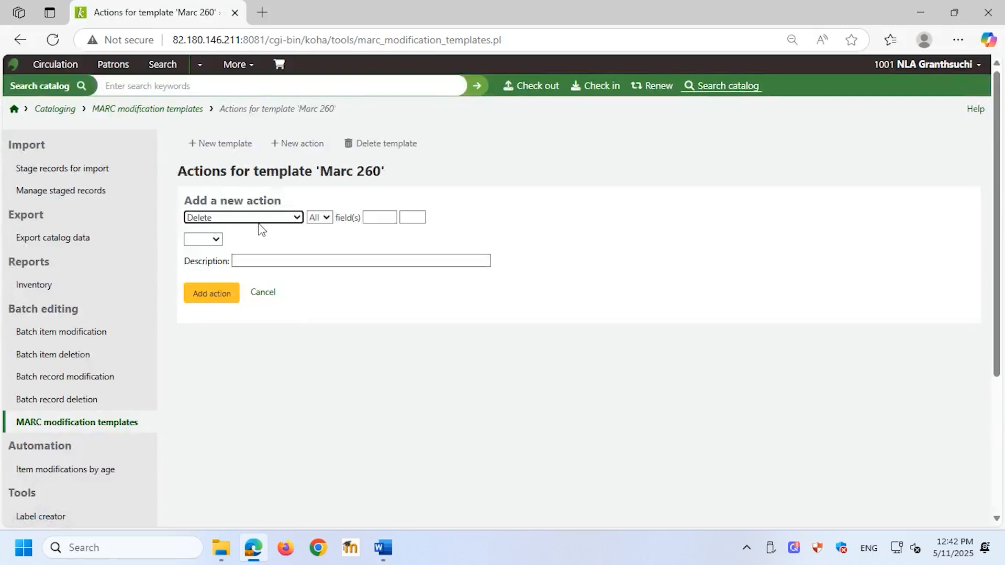
{"action": "mouse_move", "coordinate": [306, 146]}
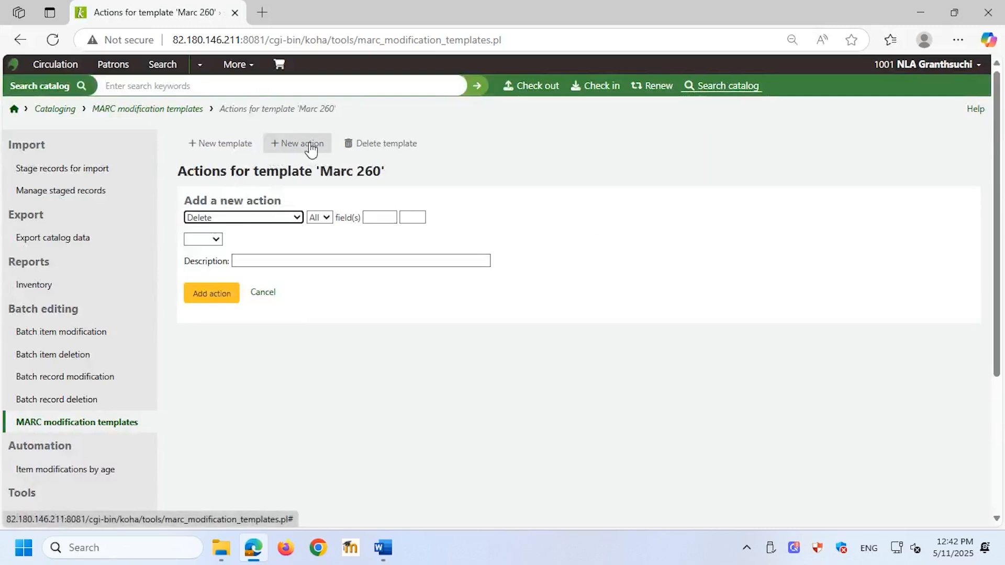
- Define a Move action from field 260 subfield a to field 264 subfield a
{"action": "left_click", "coordinate": [243, 218]}
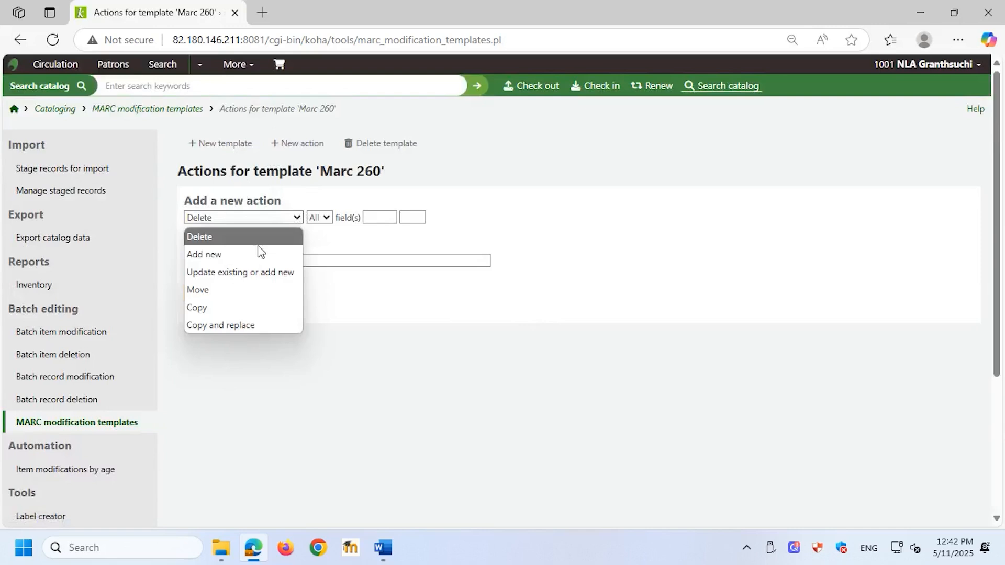
{"action": "mouse_move", "coordinate": [236, 290]}
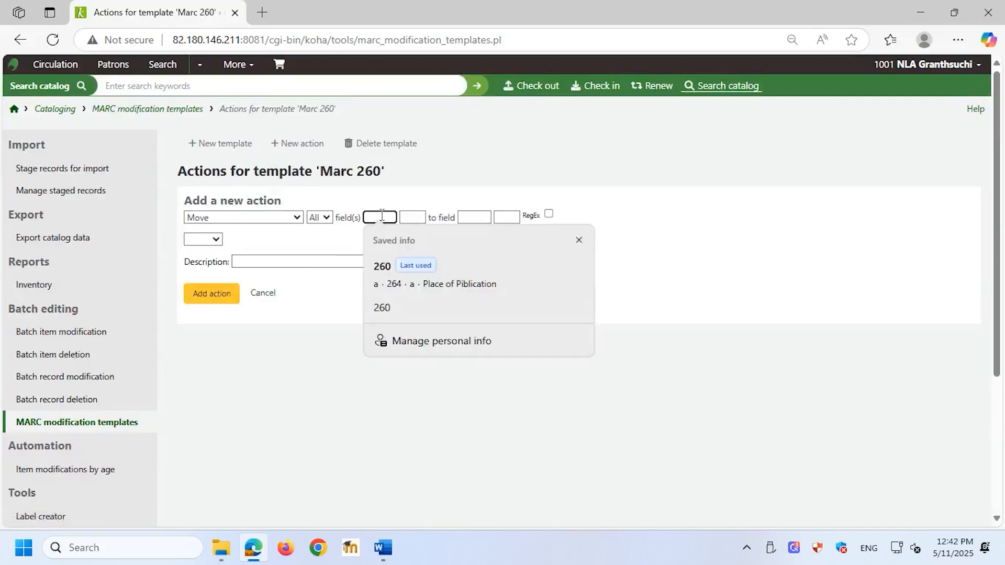
{"action": "left_click", "coordinate": [378, 267]}
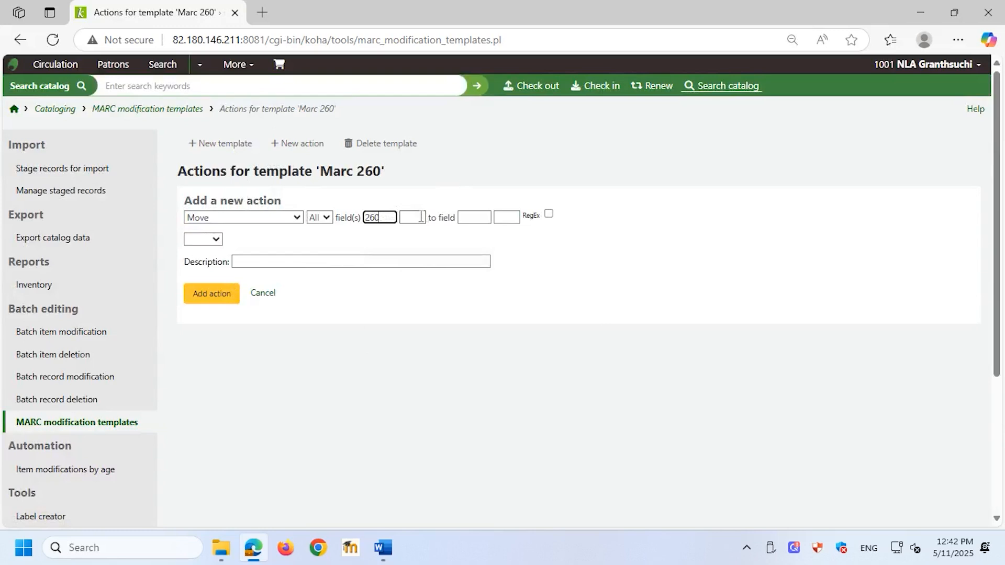
{"action": "type", "text": "a"}
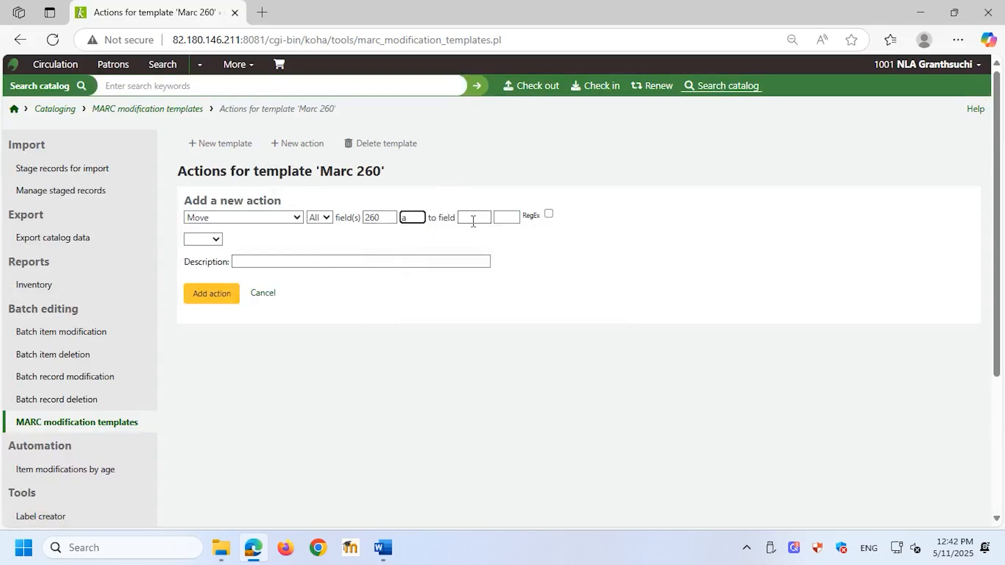
{"action": "type", "text": "264"}
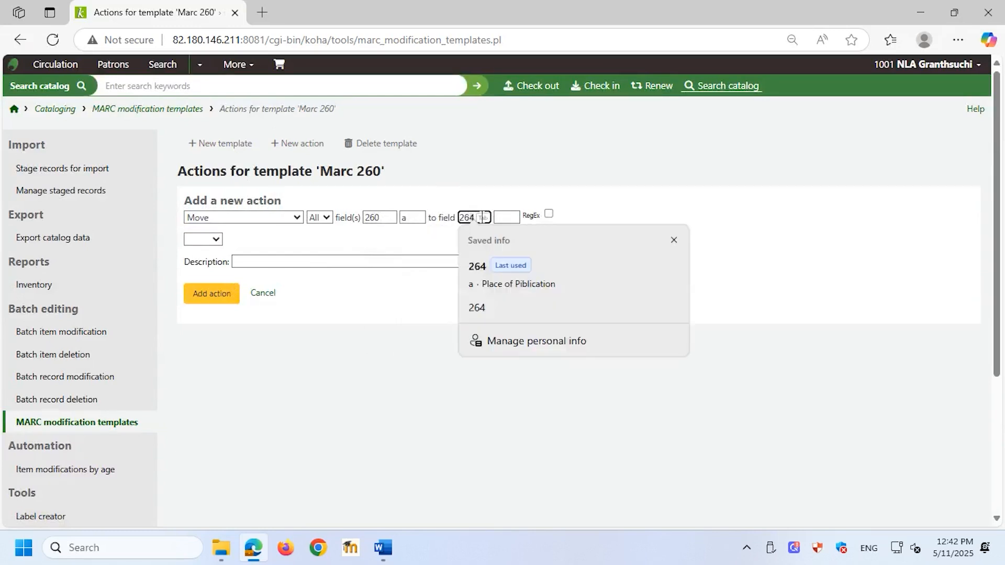
{"action": "left_click", "coordinate": [507, 218]}
{"action": "type", "text": "a"}
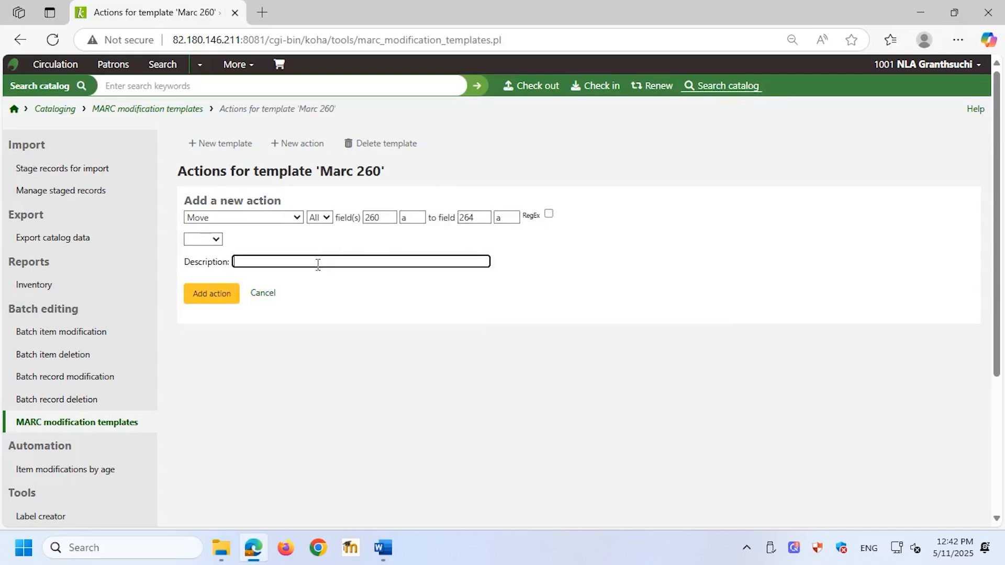
- Describe the action as 'MARC 260 to 264' and add it to the template
{"action": "left_click", "coordinate": [361, 262]}
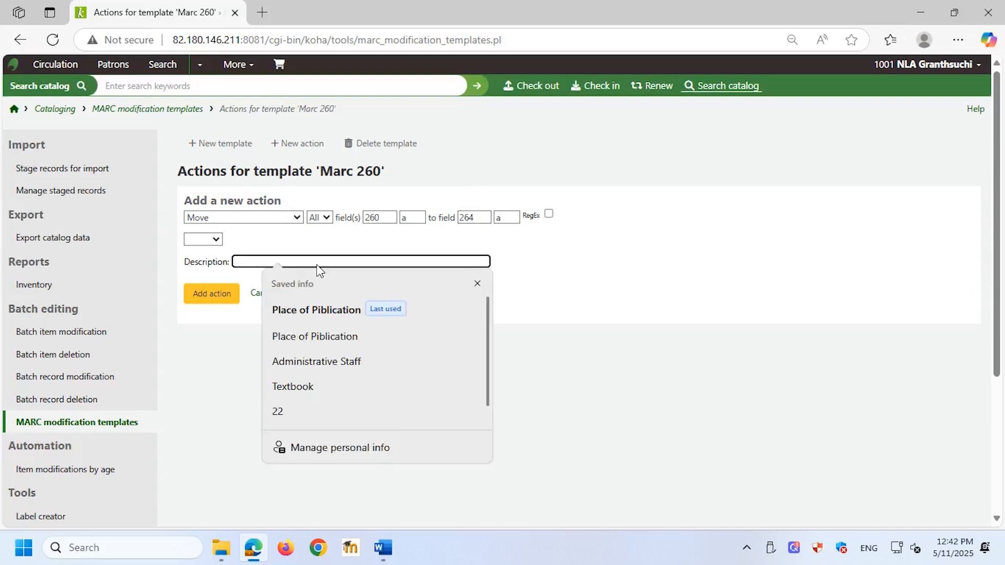
{"action": "type", "text": "260 to"}
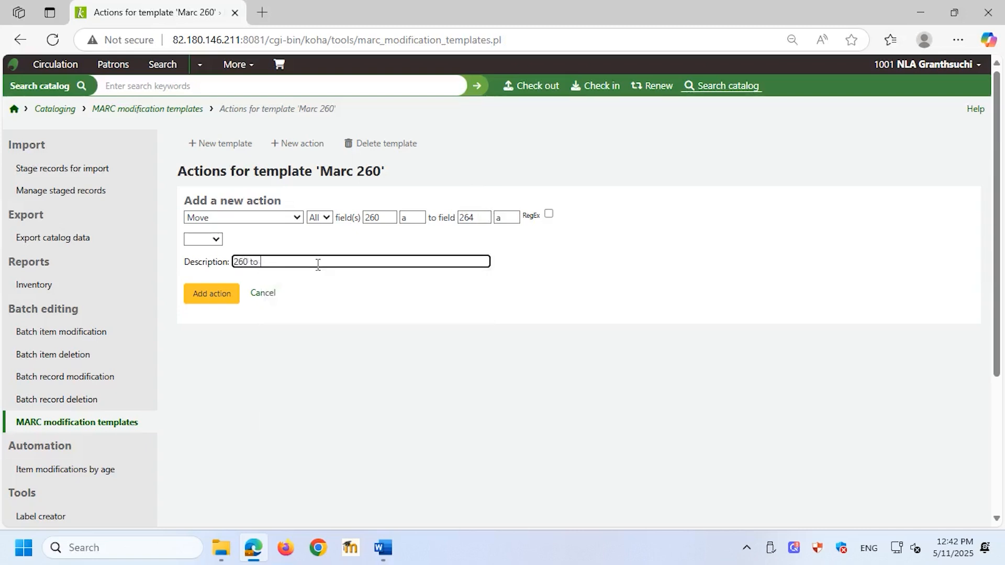
{"action": "type", "text": "264"}
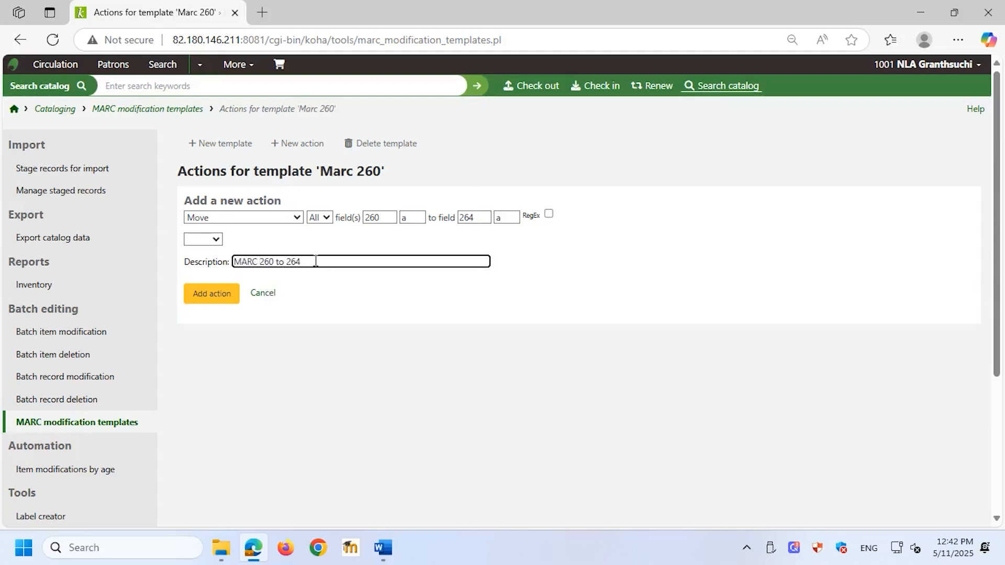
{"action": "left_click", "coordinate": [212, 293]}
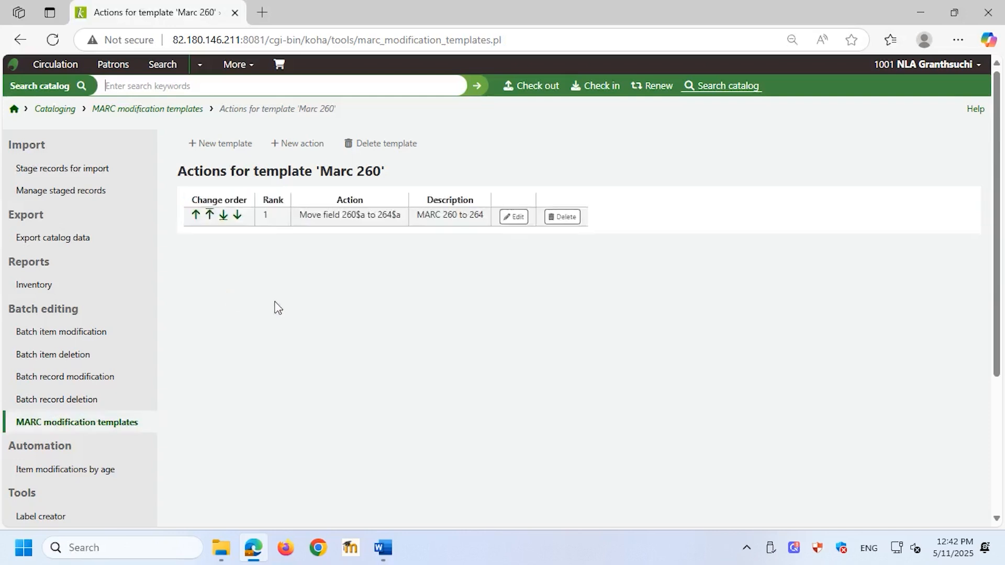
- Add a second Move action, 260$b to 264$b, described 'MARC 260b to 264b'
{"action": "left_click", "coordinate": [297, 144]}
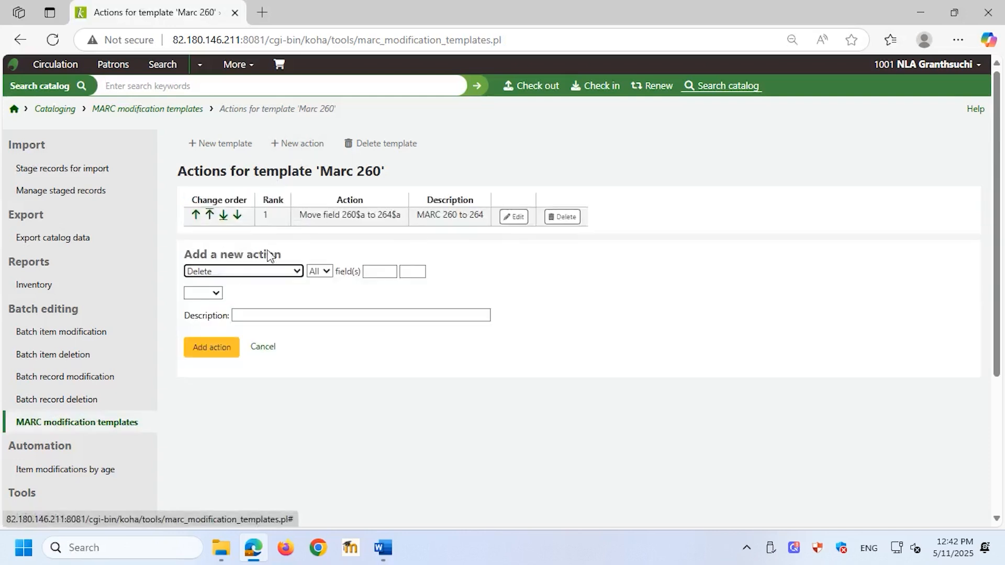
{"action": "left_click", "coordinate": [243, 272]}
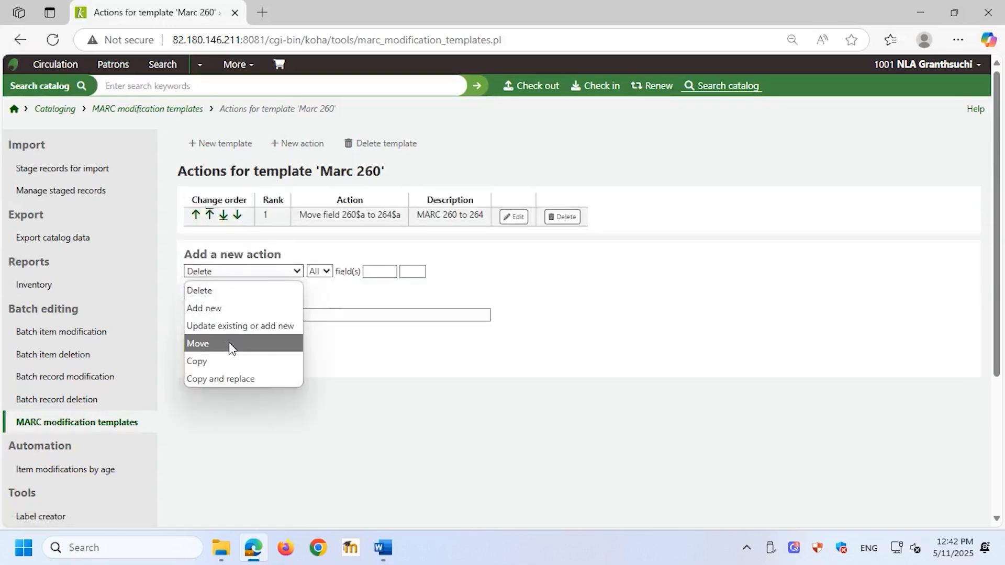
{"action": "left_click", "coordinate": [198, 343]}
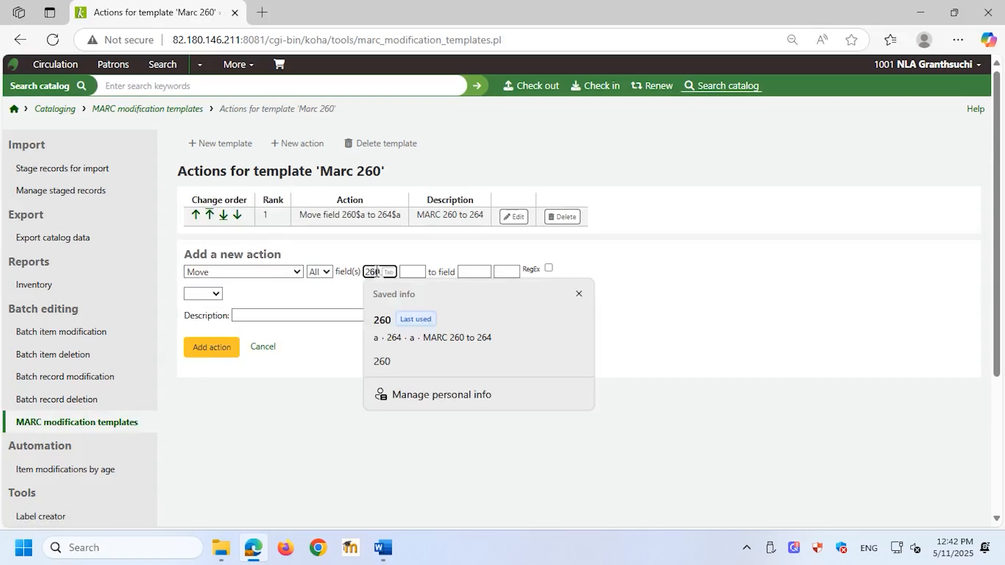
{"action": "left_click", "coordinate": [412, 272]}
{"action": "type", "text": "264"}
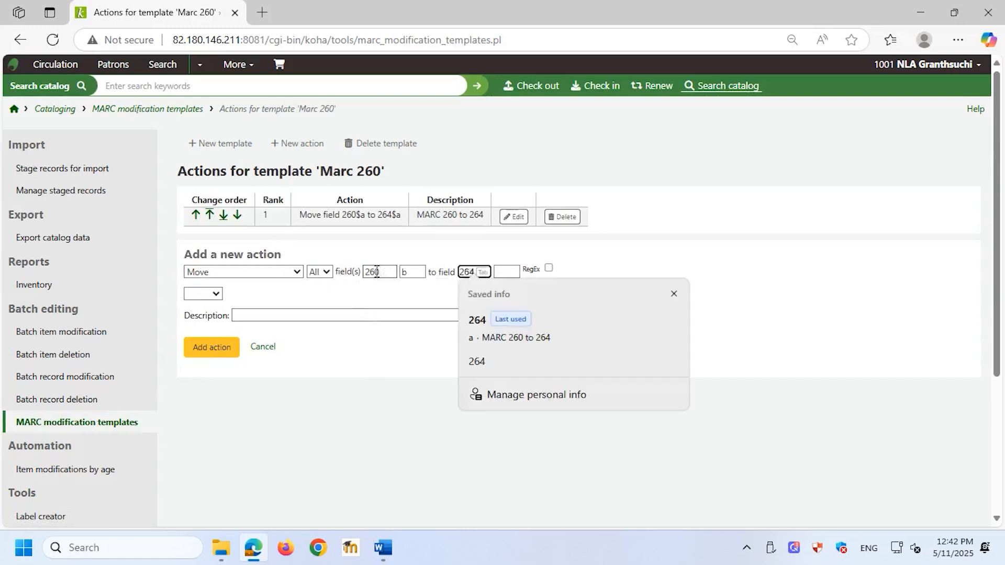
{"action": "left_click", "coordinate": [507, 273]}
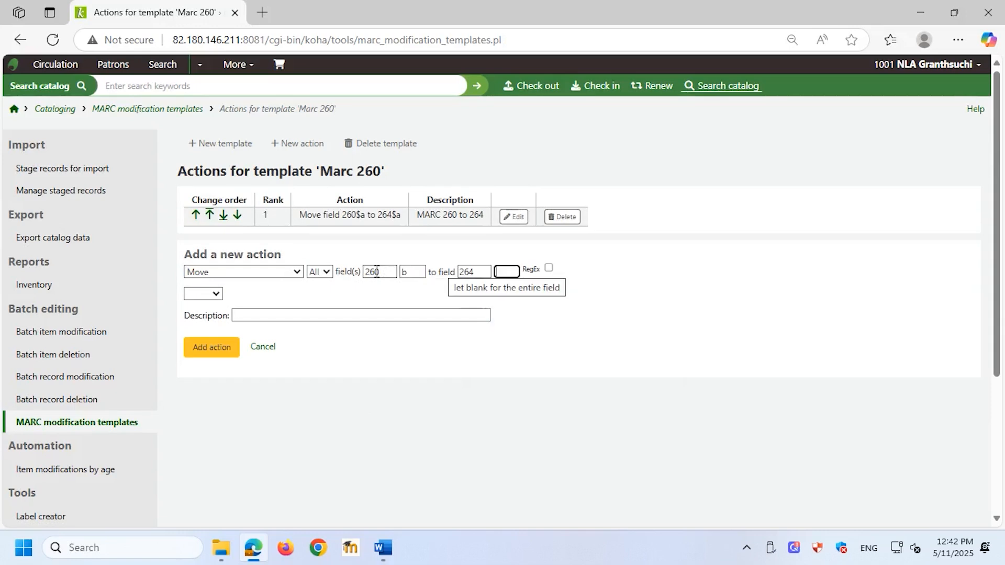
{"action": "type", "text": "b"}
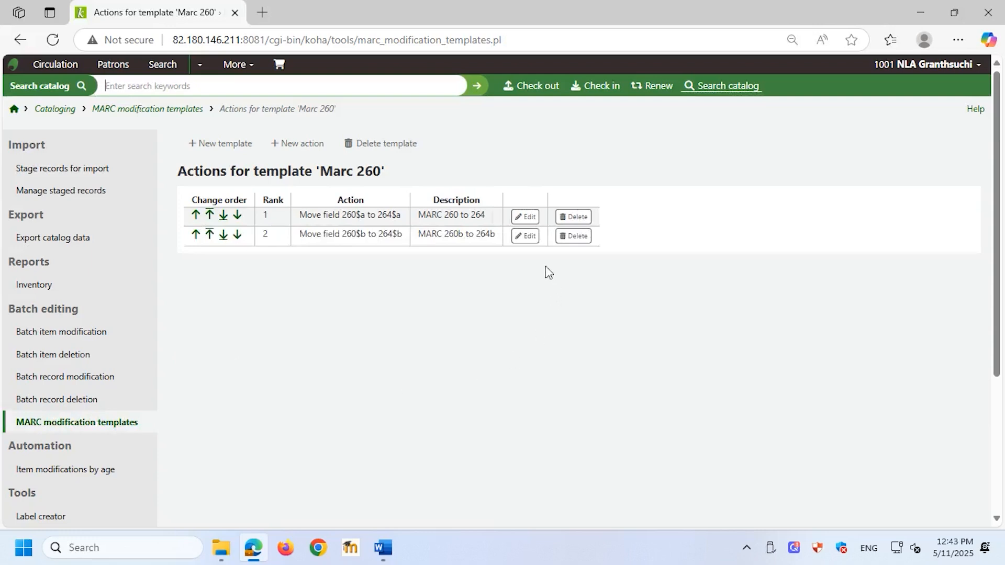
- Add a third Move action, 260$c to 264$c, described 'Marc 260c to 264c'
{"action": "left_click", "coordinate": [298, 144]}
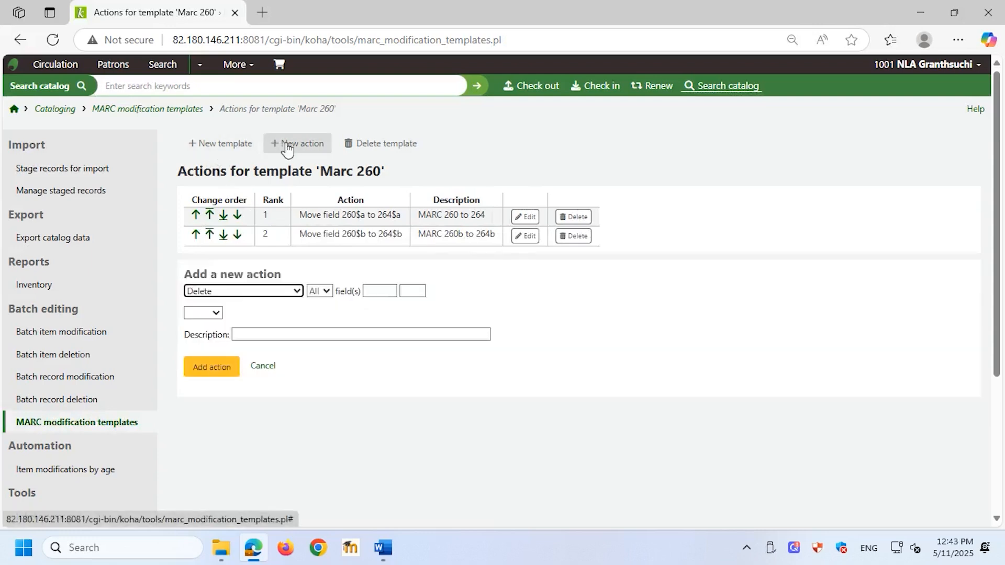
{"action": "left_click", "coordinate": [242, 291]}
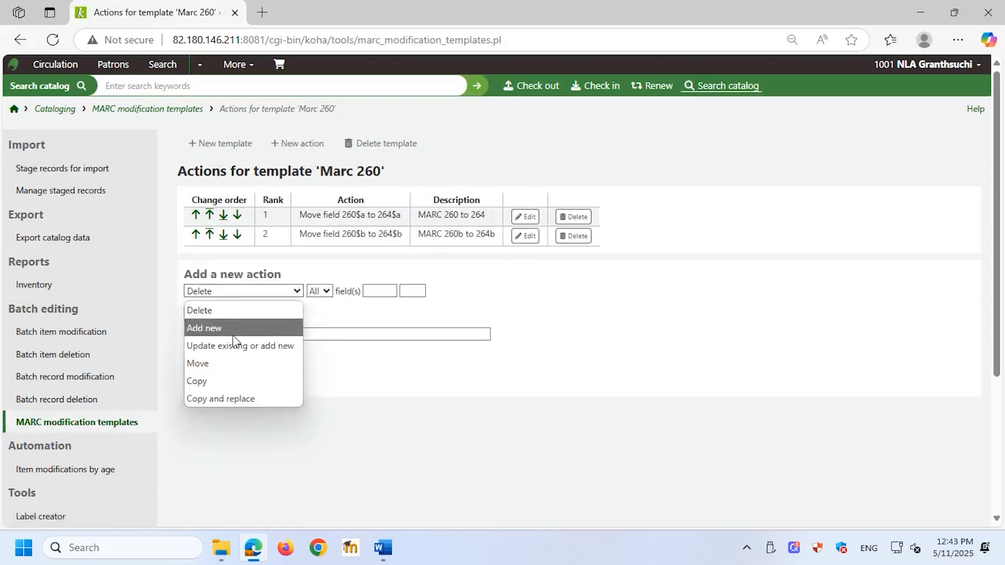
{"action": "left_click", "coordinate": [198, 363]}
{"action": "type", "text": "Marc 260c to 264c"}
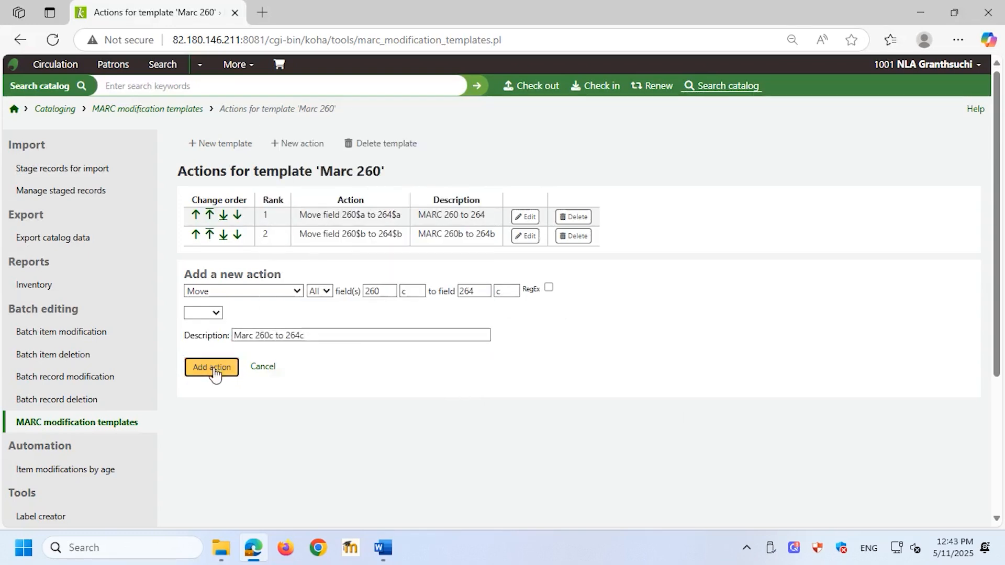
{"action": "left_click", "coordinate": [212, 367]}
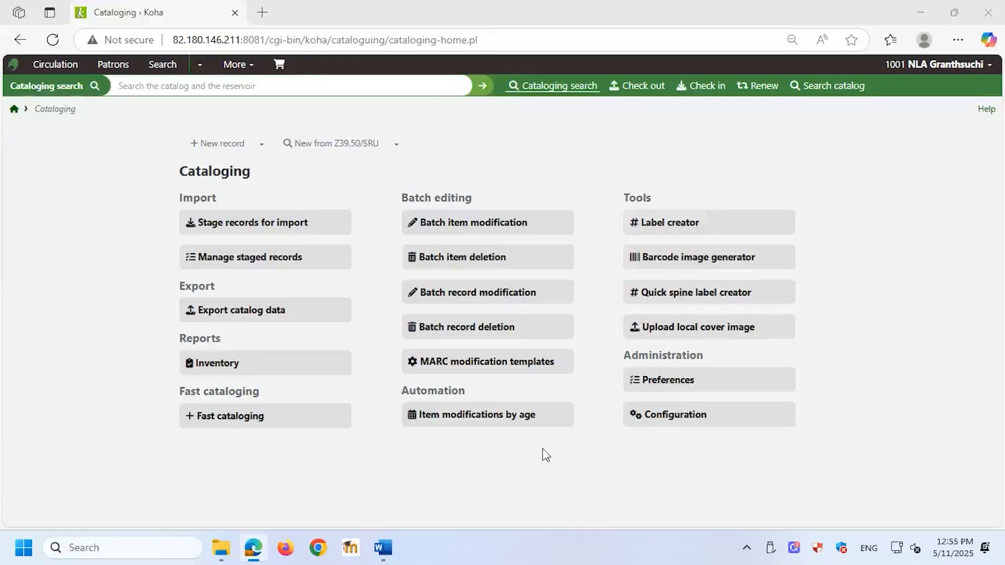
- Reach Item modifications by age and edit its rules, showing the 360-day REF to GEN rule
{"action": "left_click", "coordinate": [476, 414]}
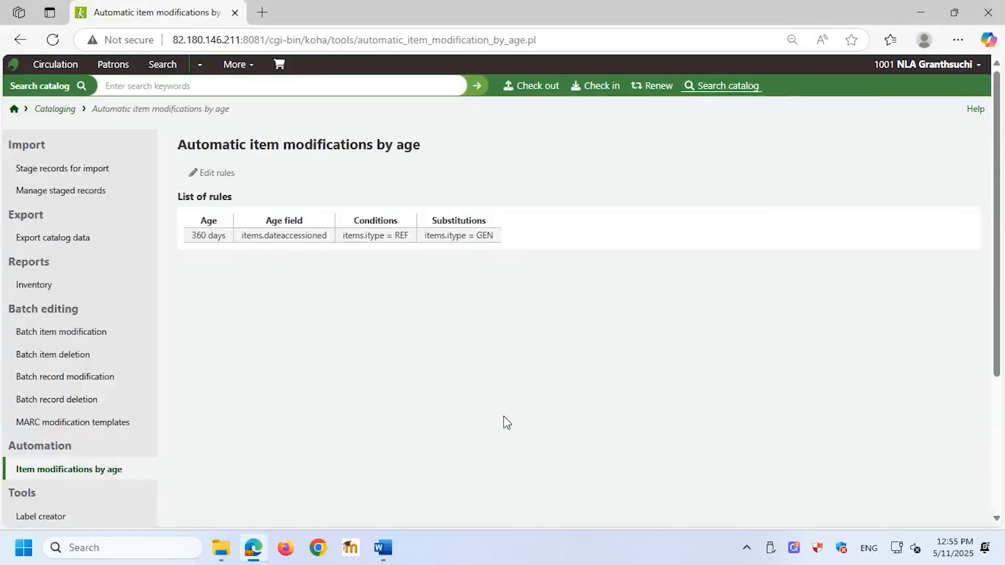
{"action": "left_click", "coordinate": [216, 173]}
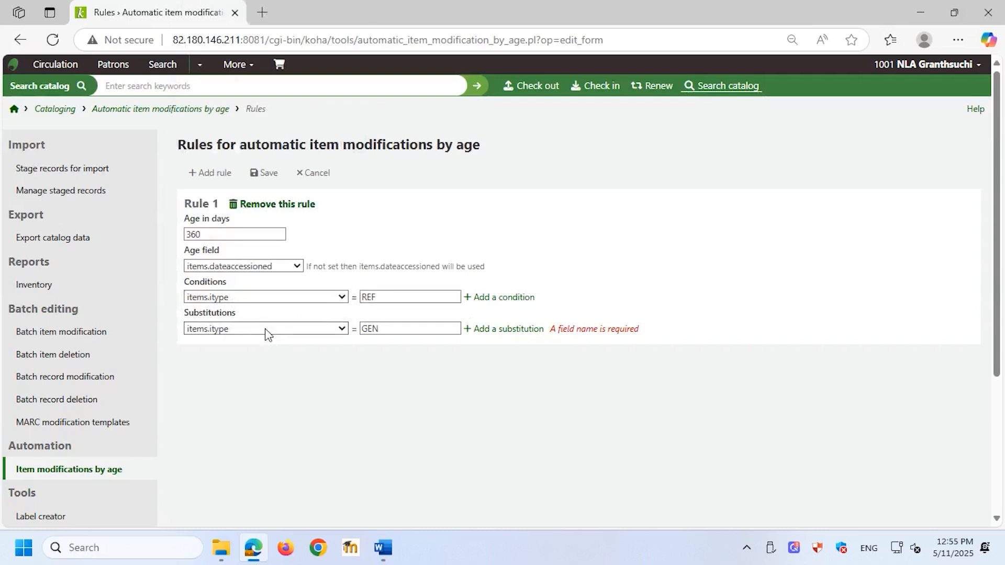
- Confirm substitution value GEN and save the 360-day items.itype REF to GEN rule
{"action": "left_click", "coordinate": [409, 327]}
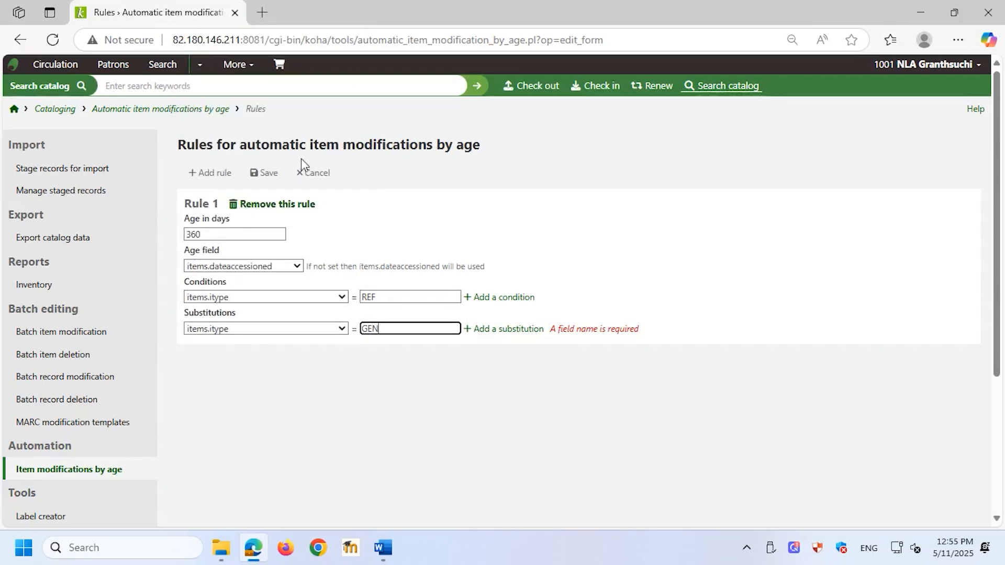
{"action": "left_click", "coordinate": [265, 173]}
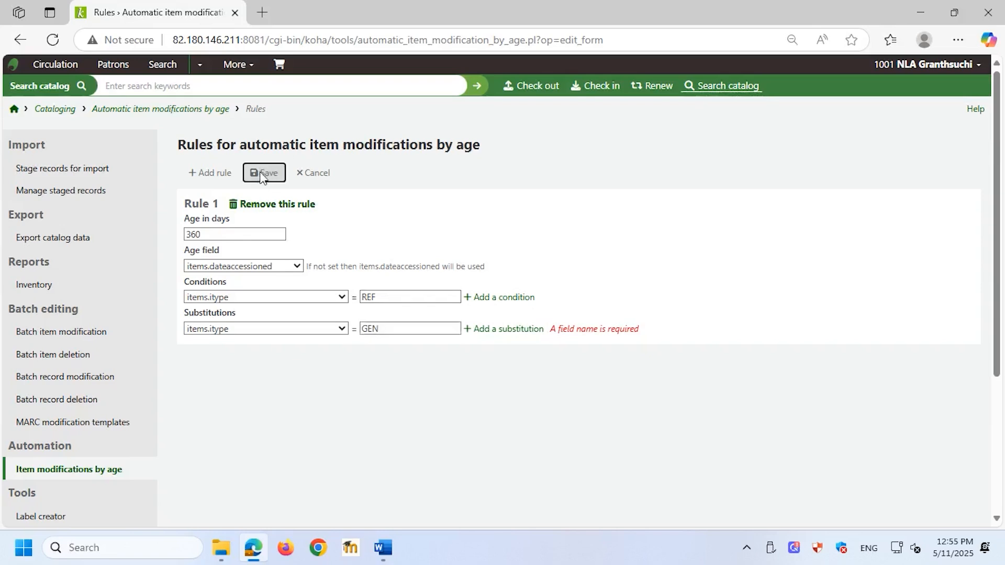
{"action": "left_click", "coordinate": [265, 173]}
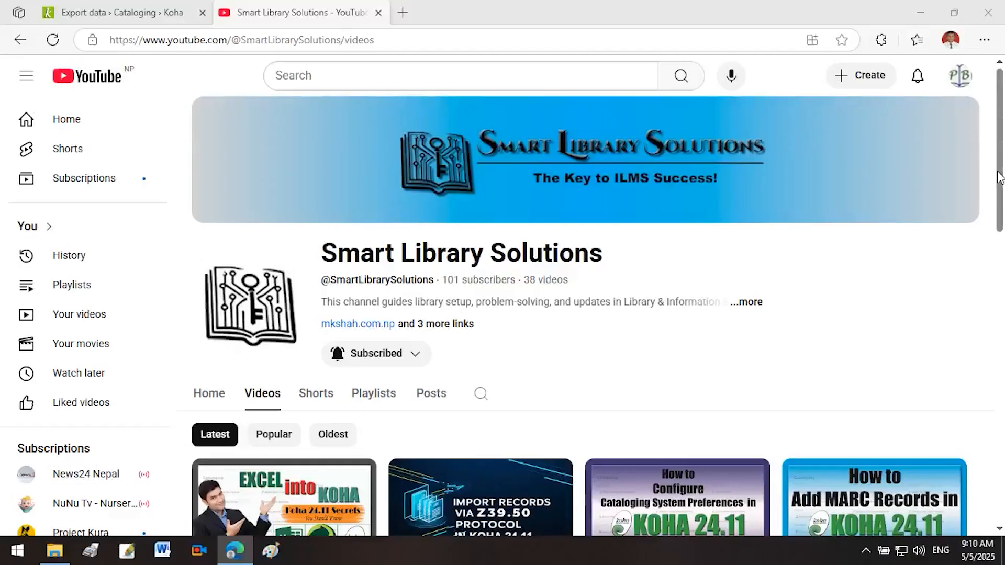
{"action": "scroll", "scroll_direction": "down", "scroll_amount": 3}
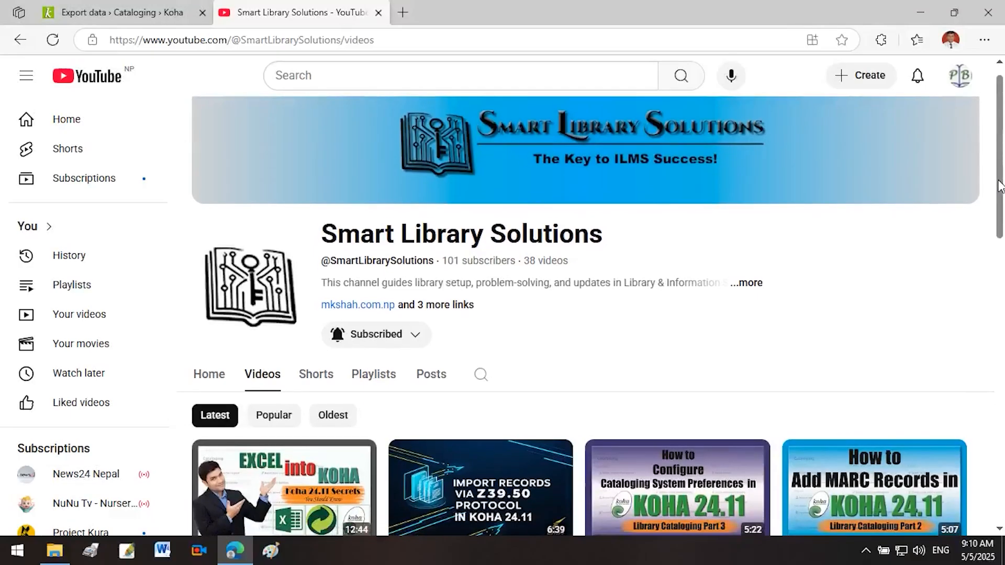
{"action": "scroll", "scroll_direction": "down", "scroll_amount": 3}
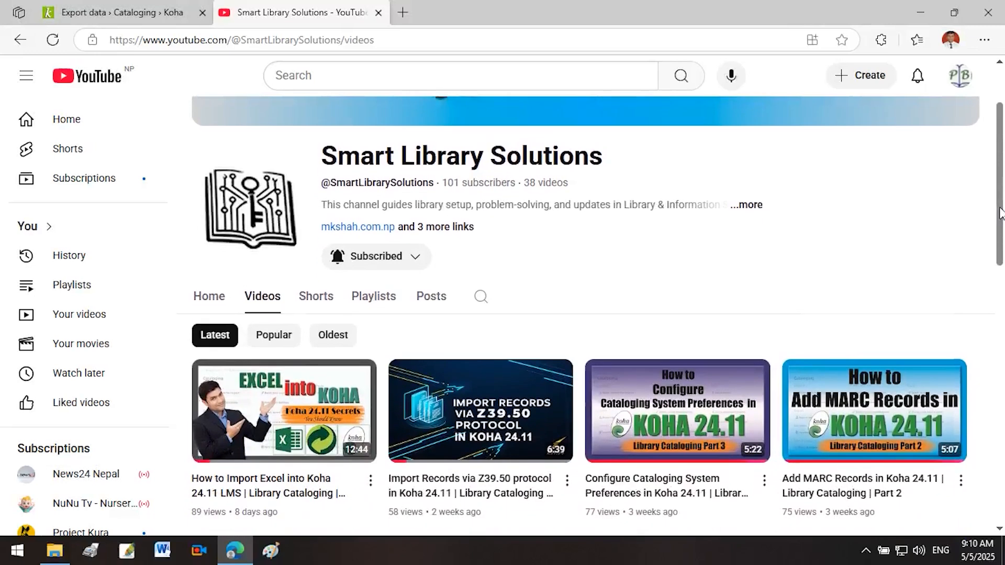
{"action": "scroll", "scroll_direction": "down", "scroll_amount": 3}
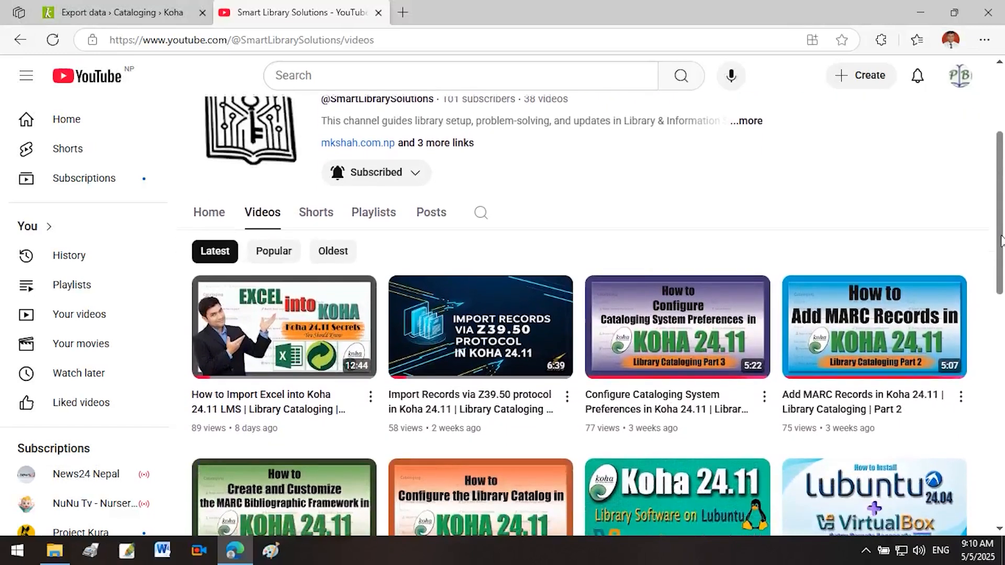